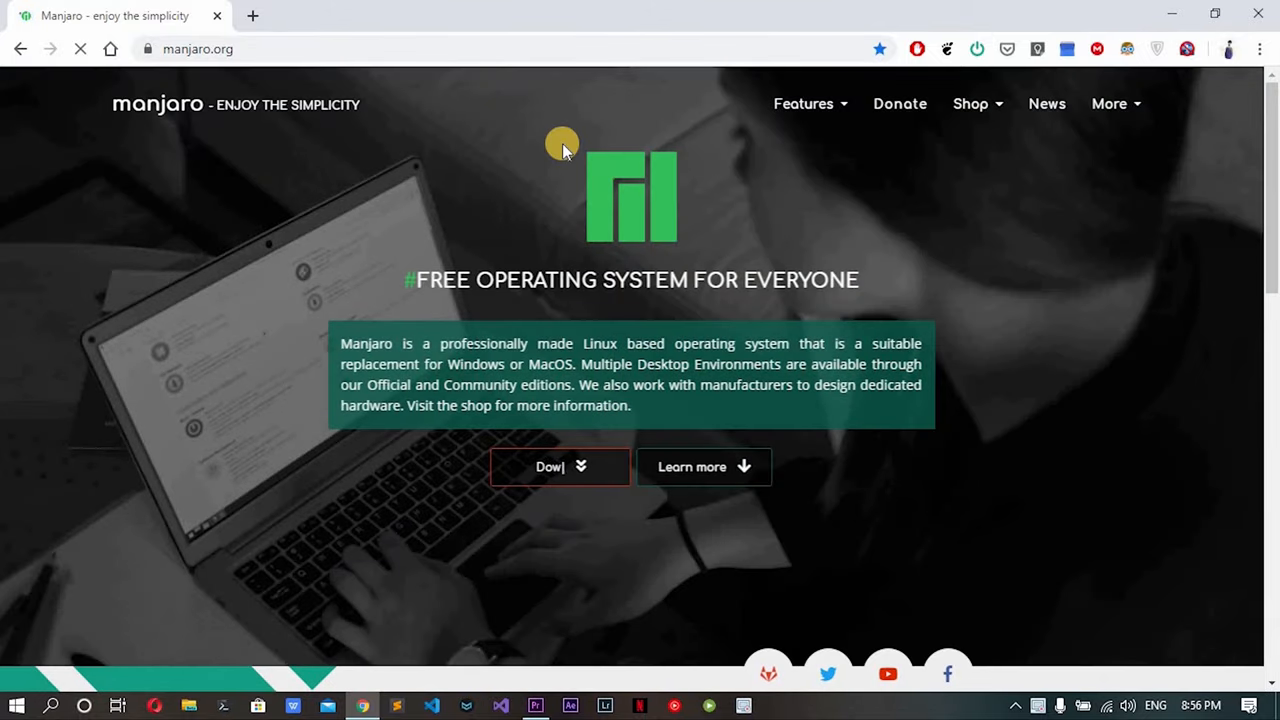
Navigate manjaro.org downloads through the editions list to the XFCE 64-bit download page.
click(559, 467)
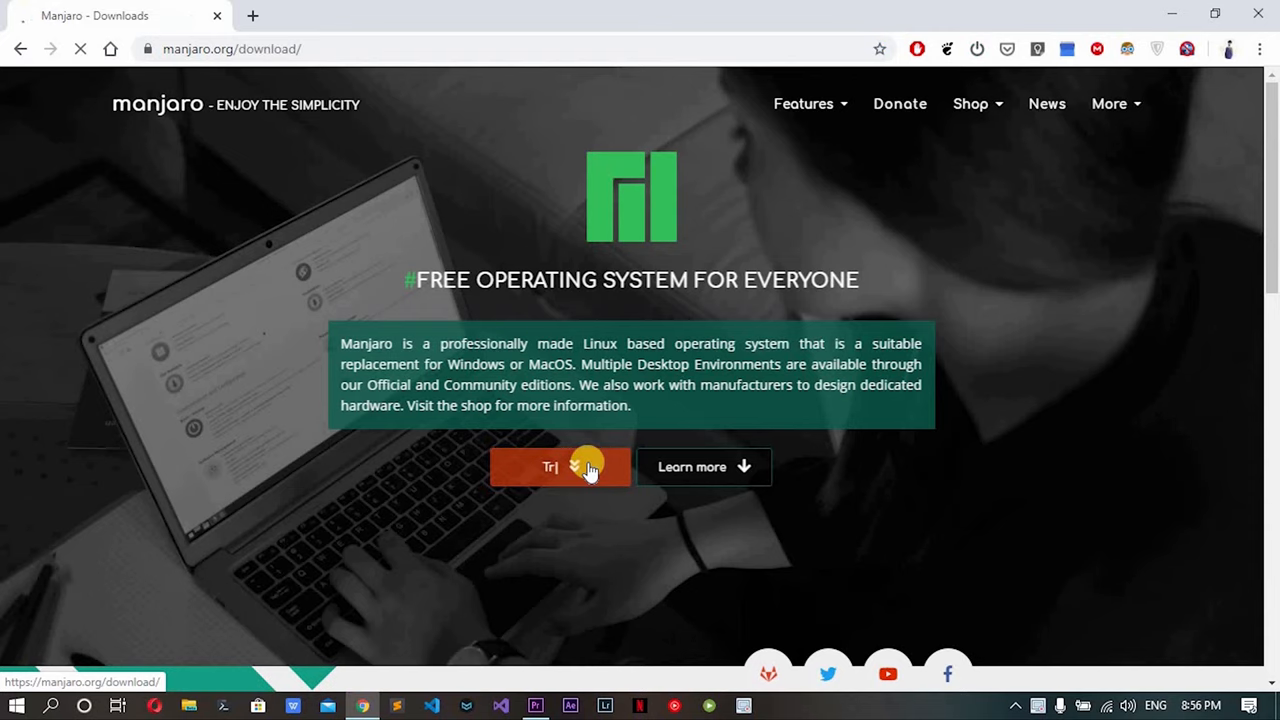
click(560, 467)
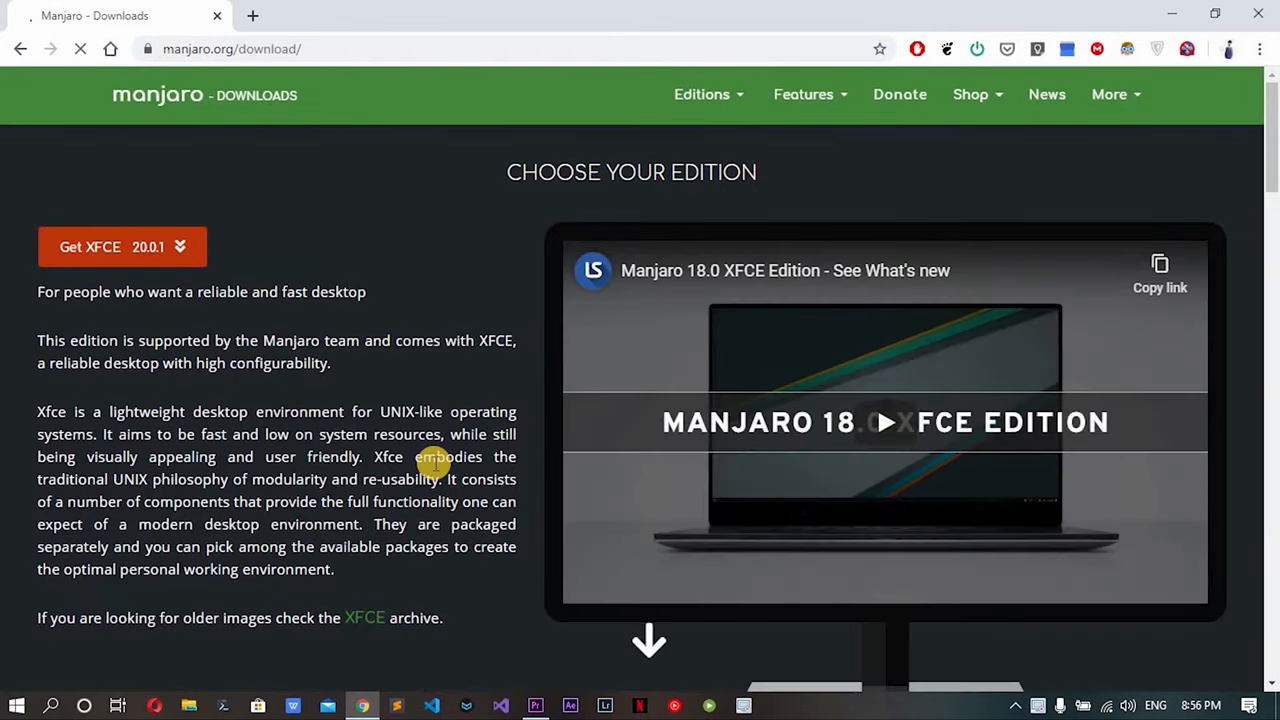
scroll(down, 3)
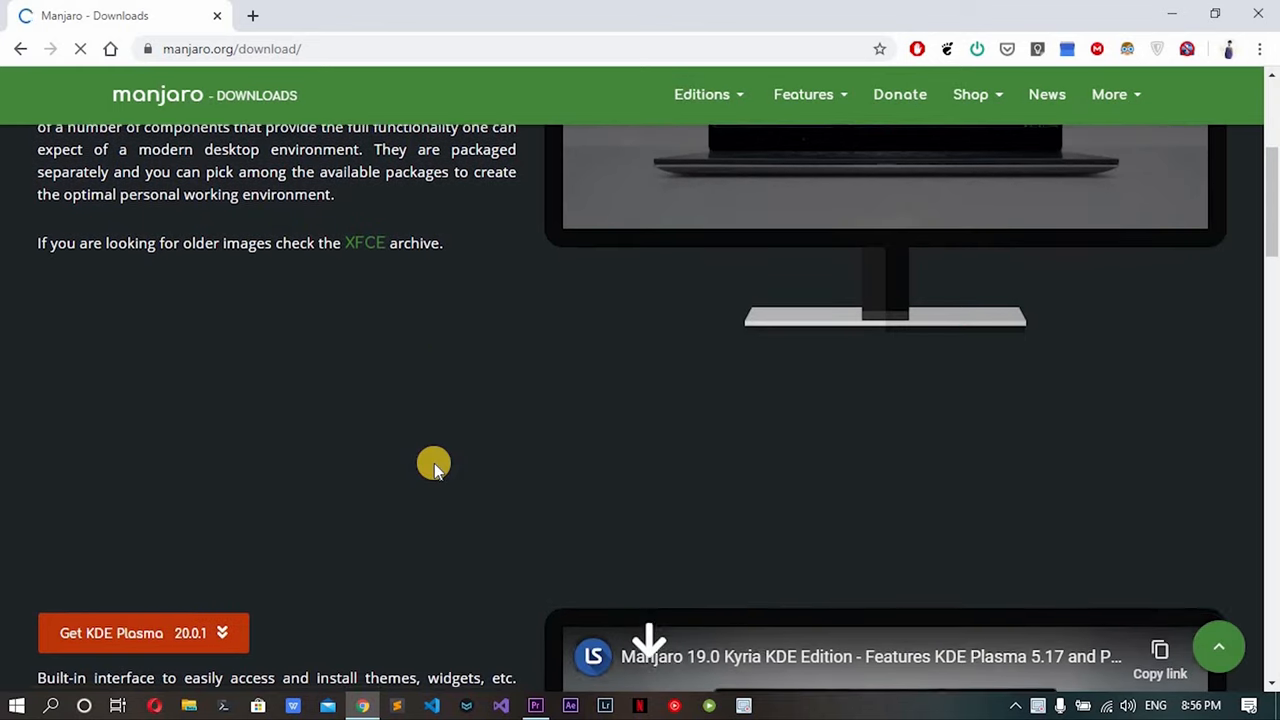
scroll(down, 3)
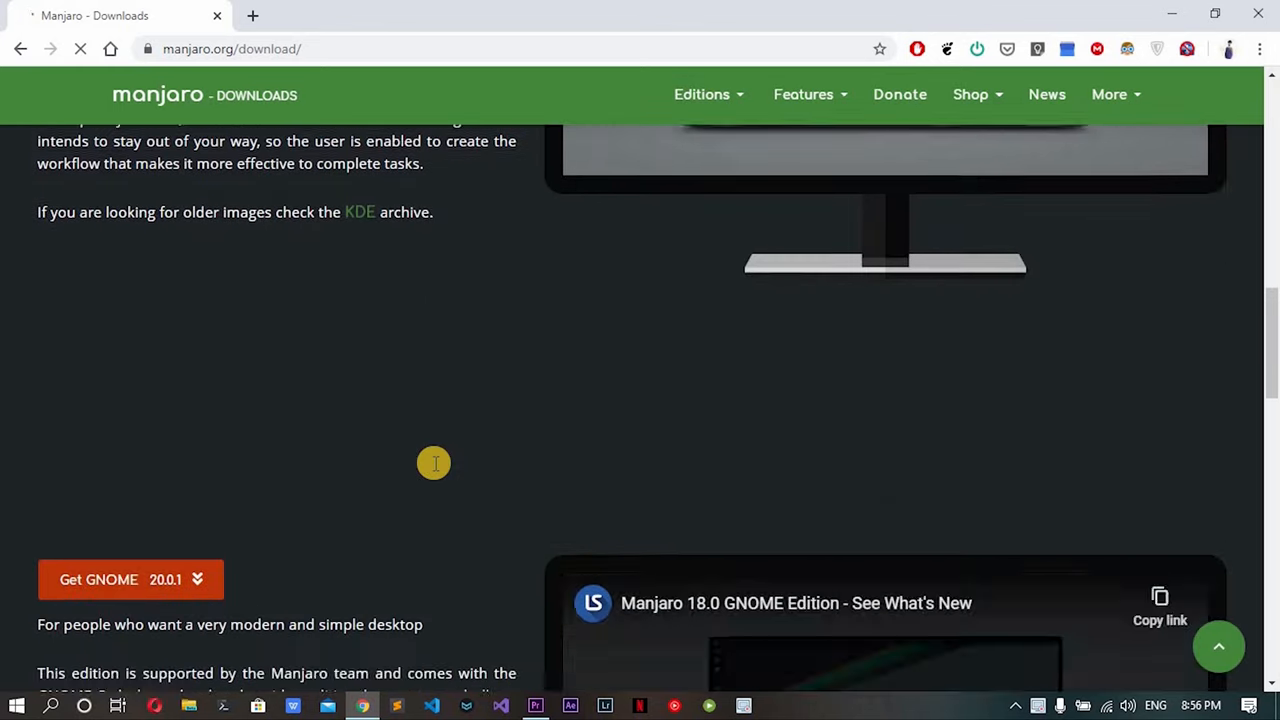
scroll(down, 3)
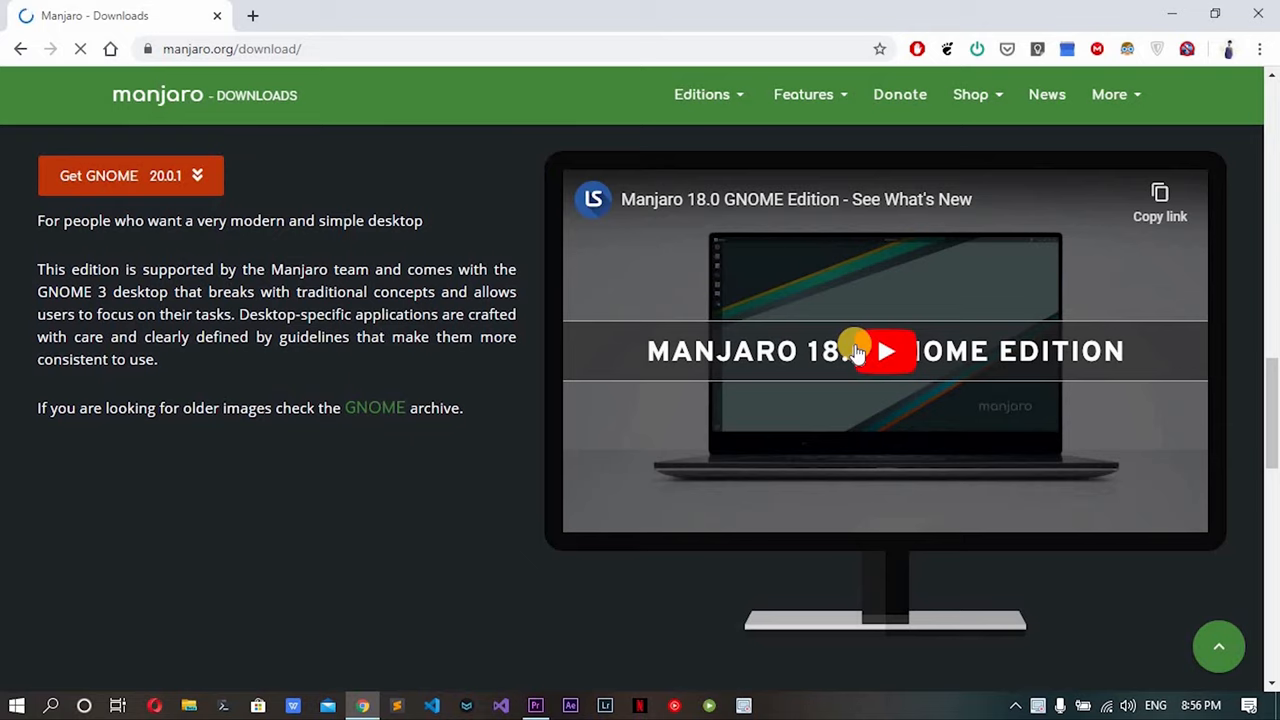
scroll(down, 3)
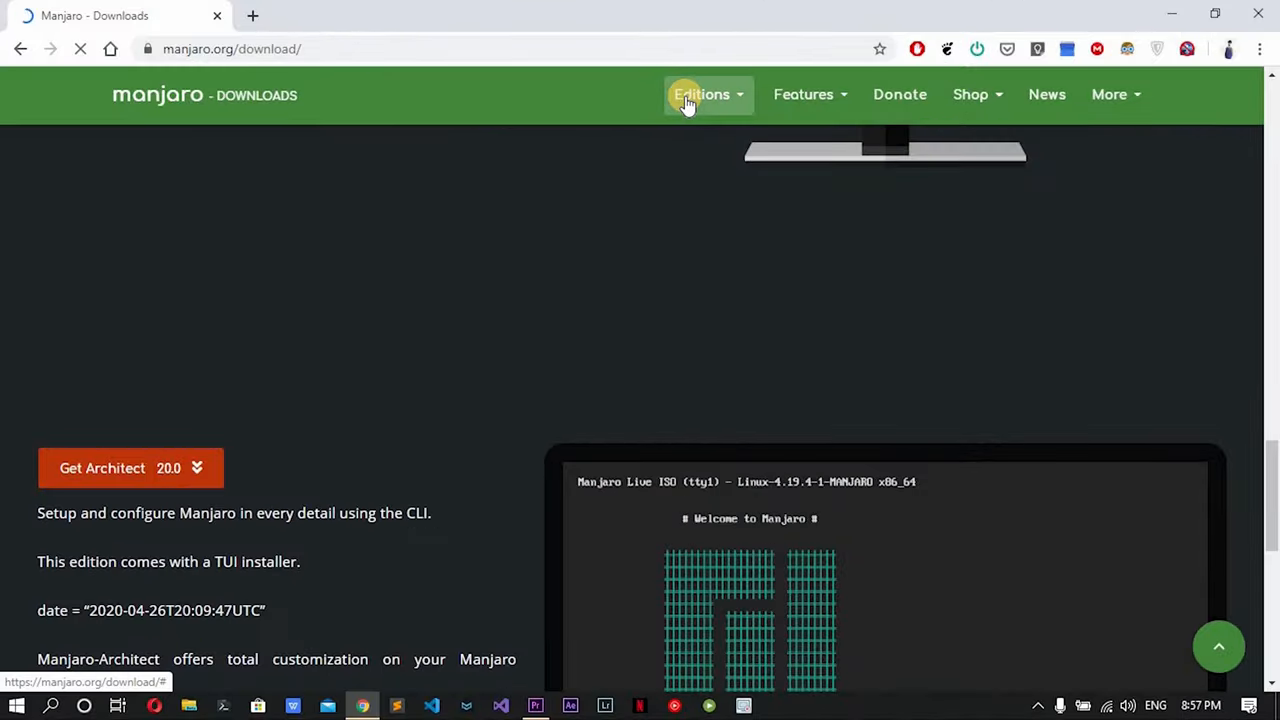
click(701, 94)
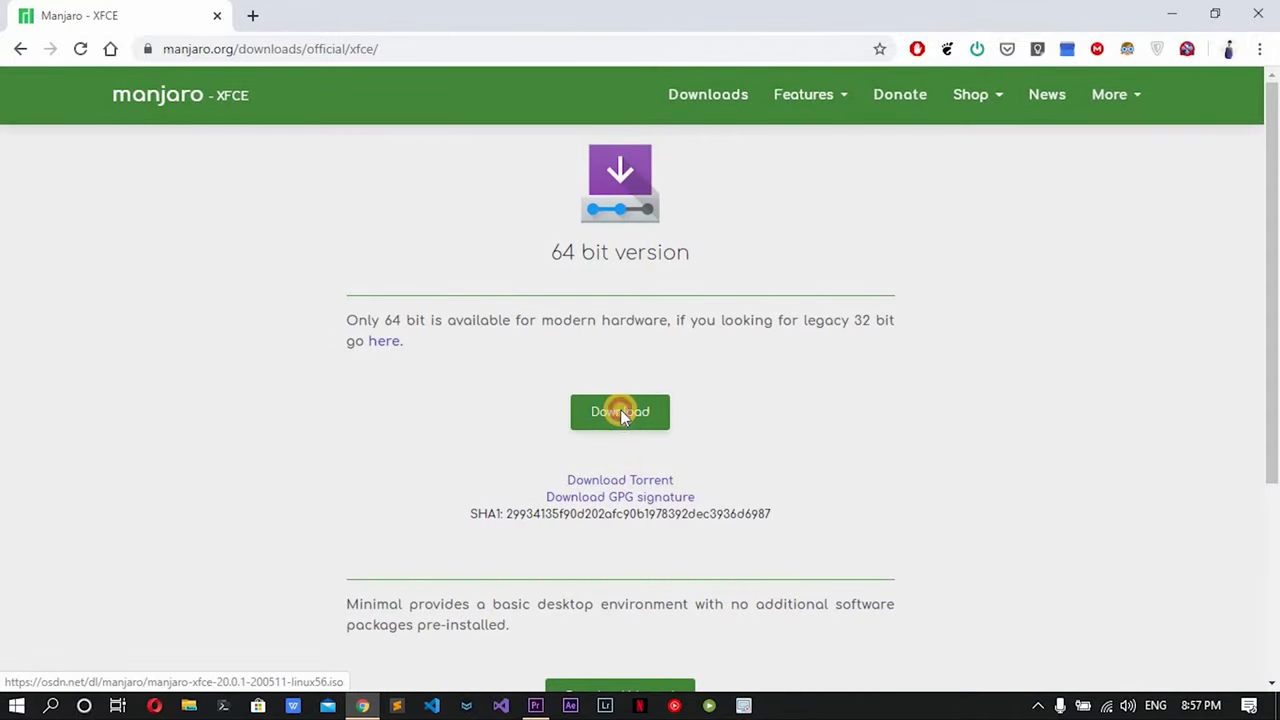
click(620, 411)
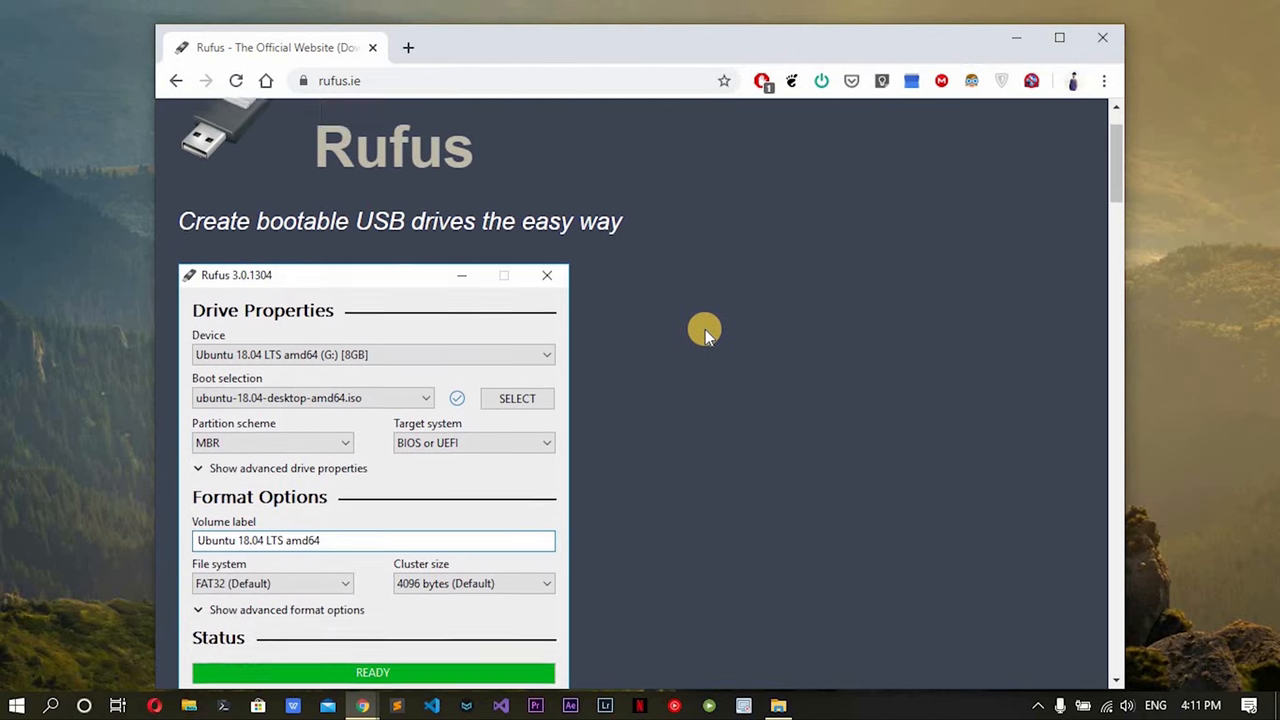
Download Rufus 3.10 from the Rufus website's Download section.
scroll(down, 3)
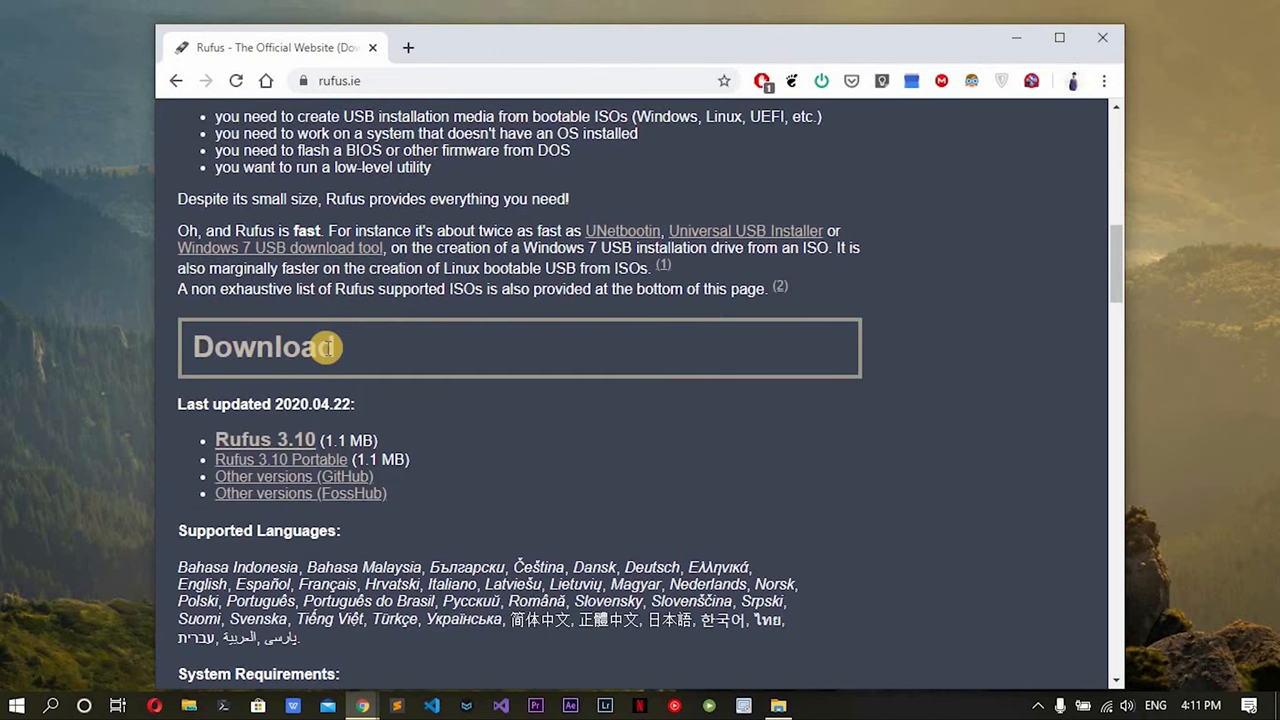
click(265, 439)
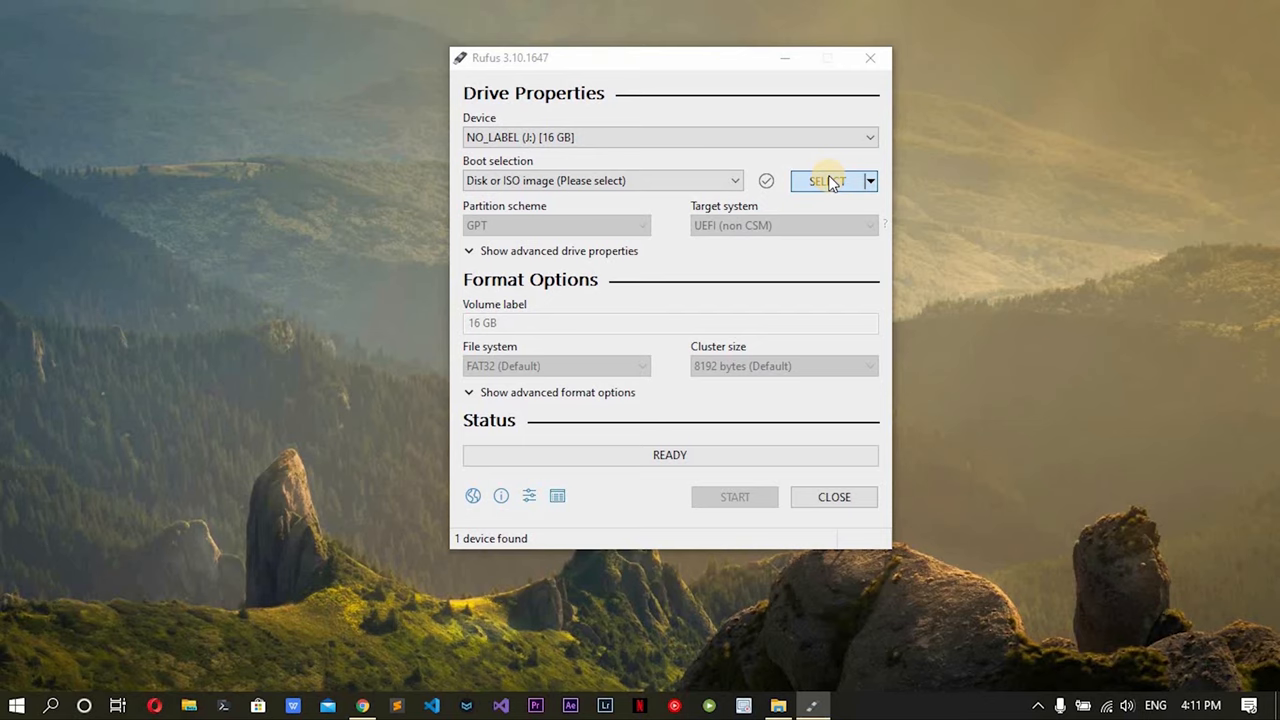
Write the manjaro-i3-19.0.2 ISO to the USB drive in Rufus and close it.
click(827, 181)
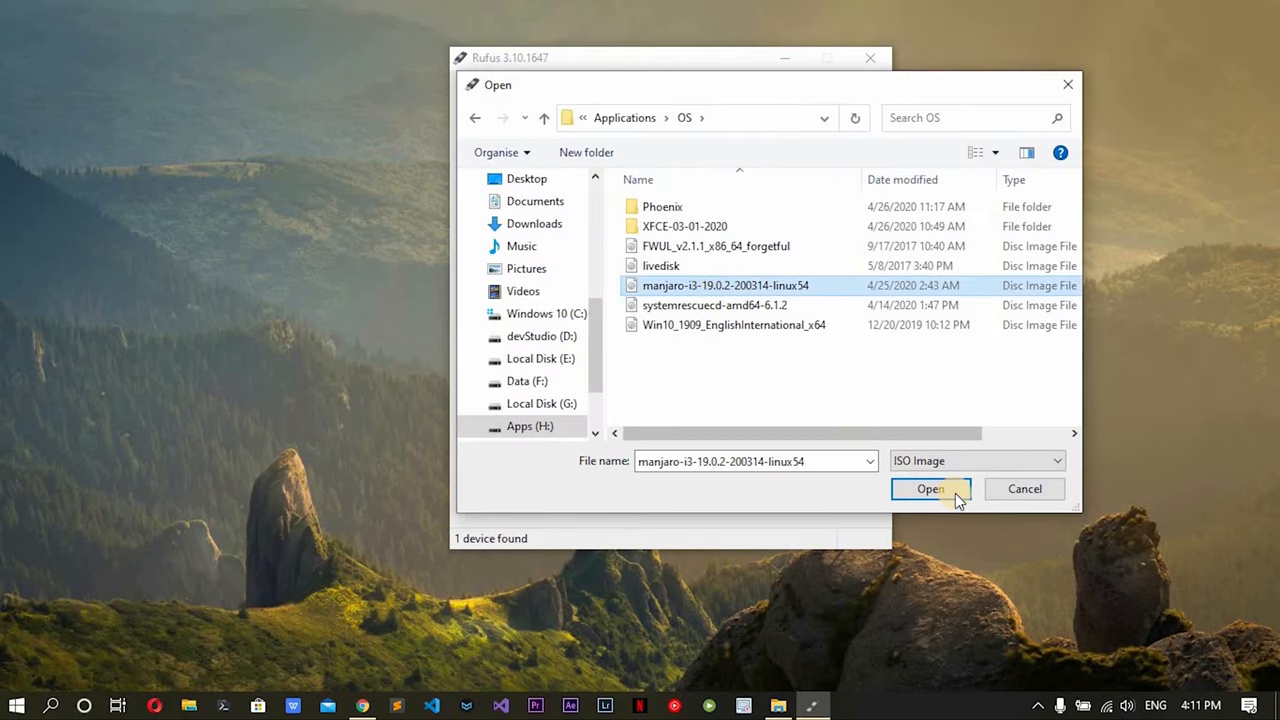
click(929, 488)
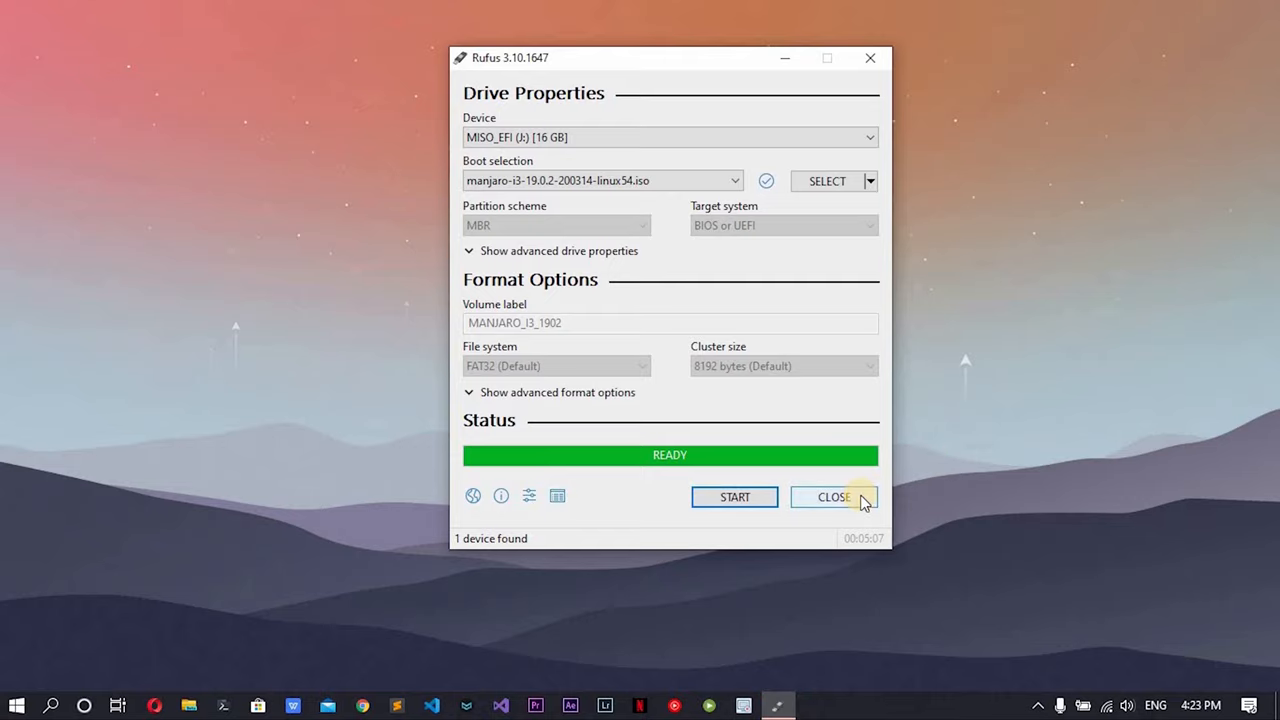
click(834, 497)
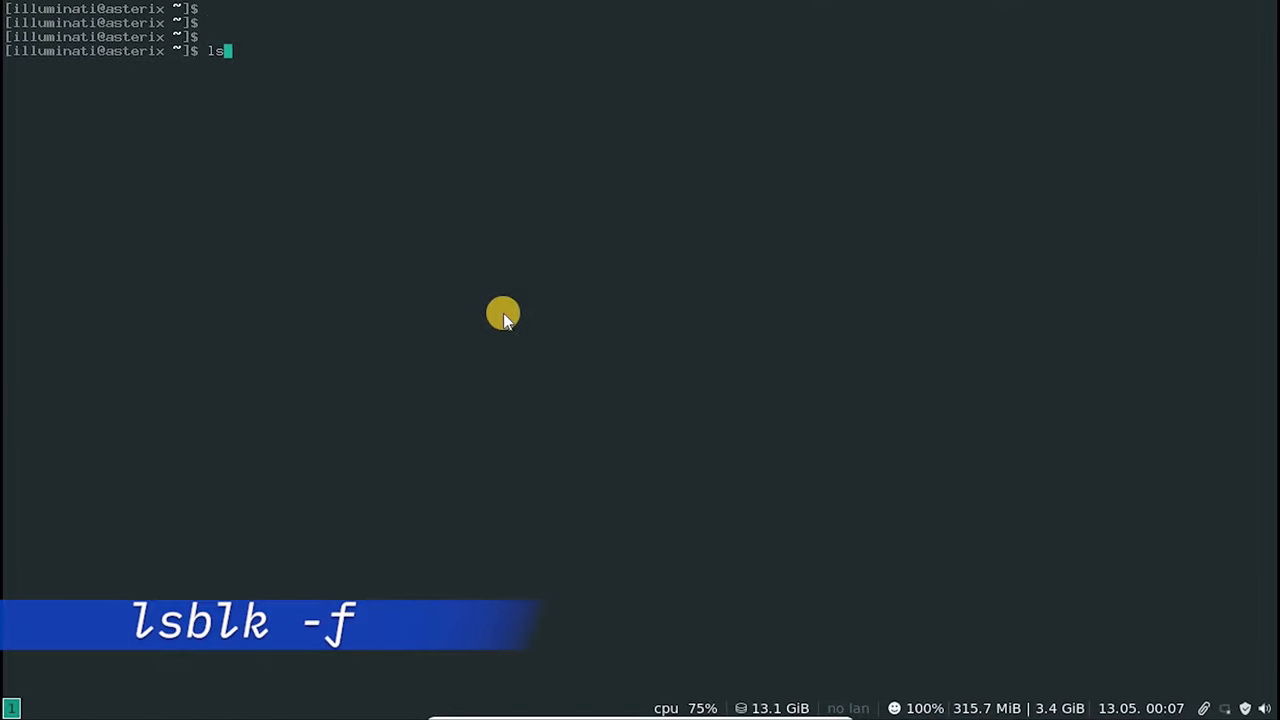
List block devices with lsblk -f and enter a dd command copying manjaro_20.0.iso to /dev/sdb1.
key(Return)
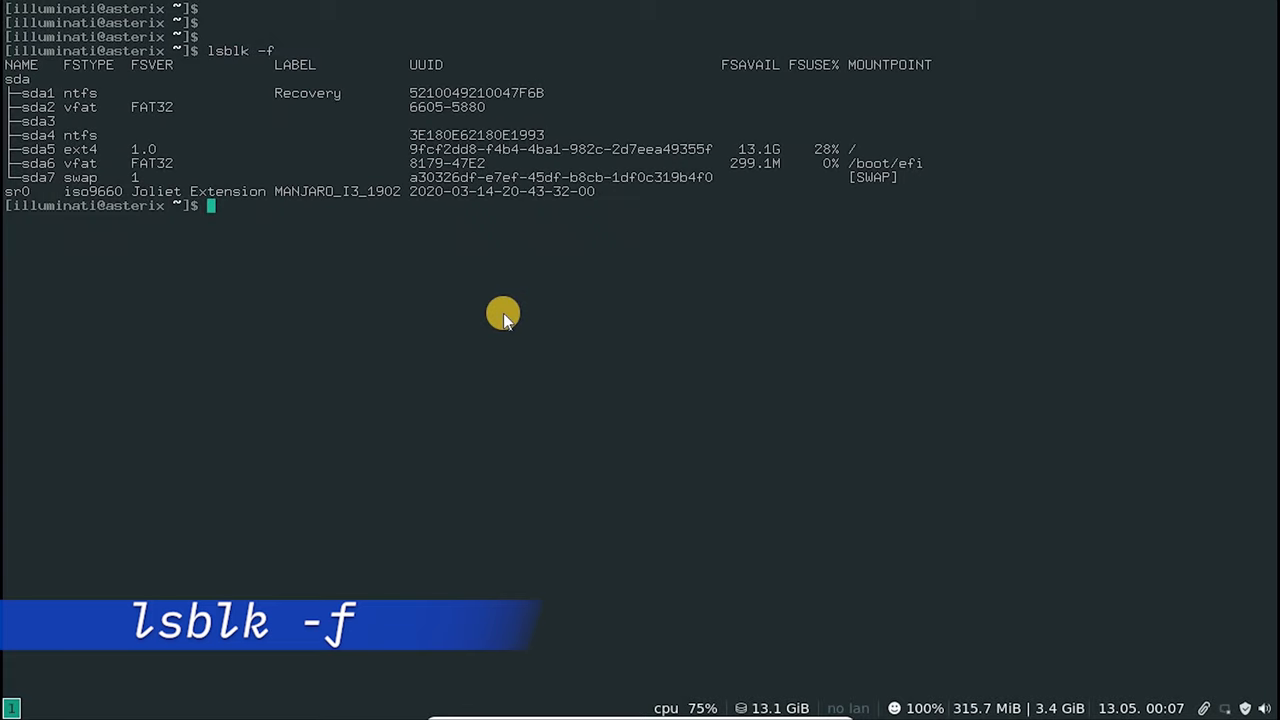
key(Return)
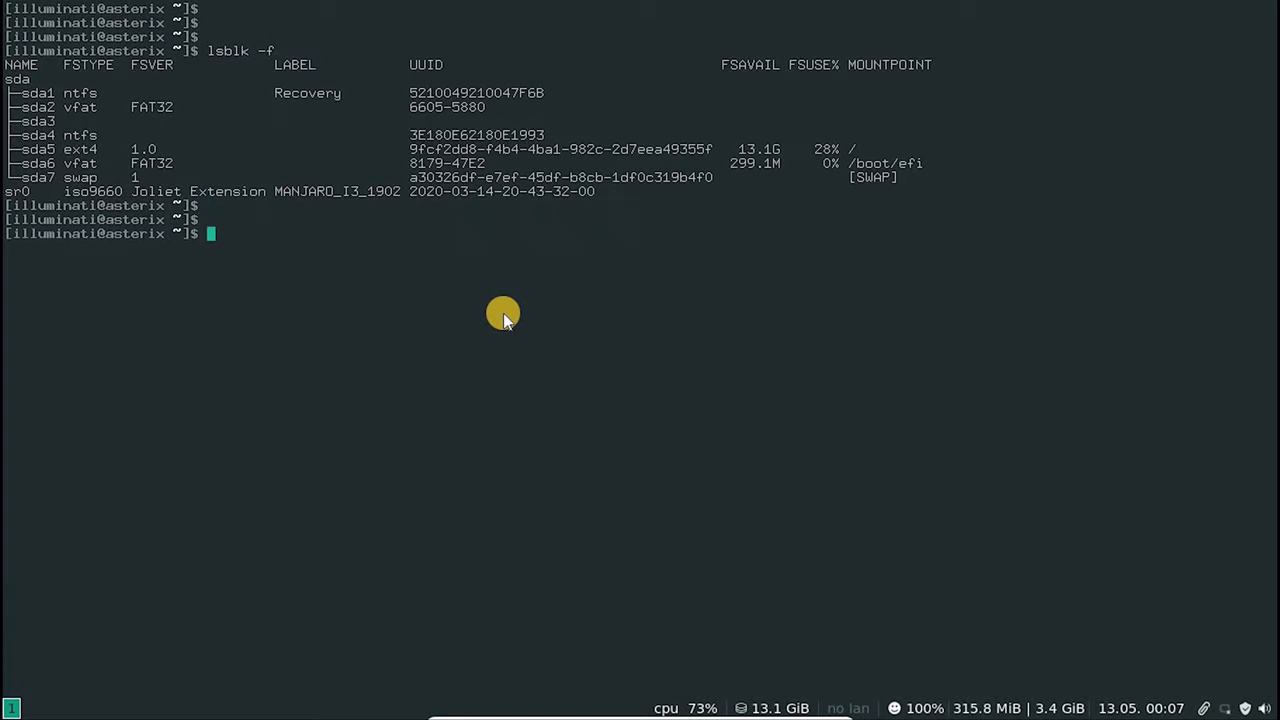
text(sudo umount /dev/sdb1)
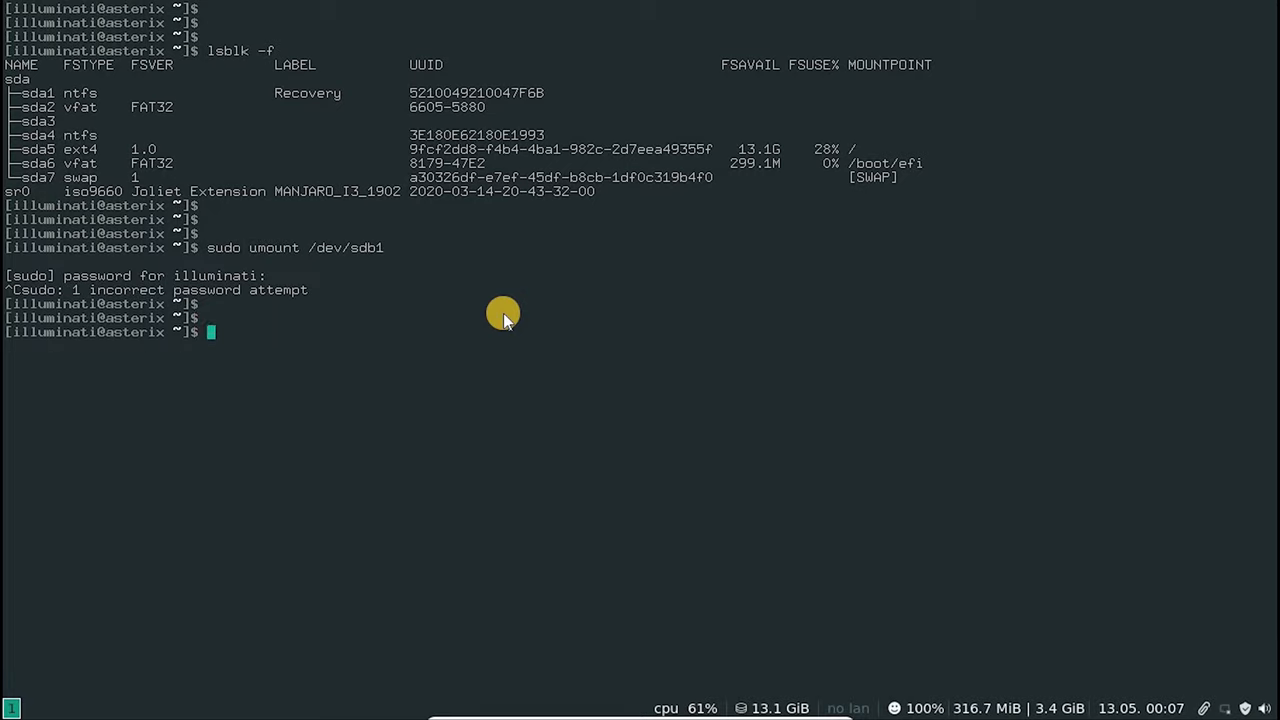
text(sudo dd if=/home/i)
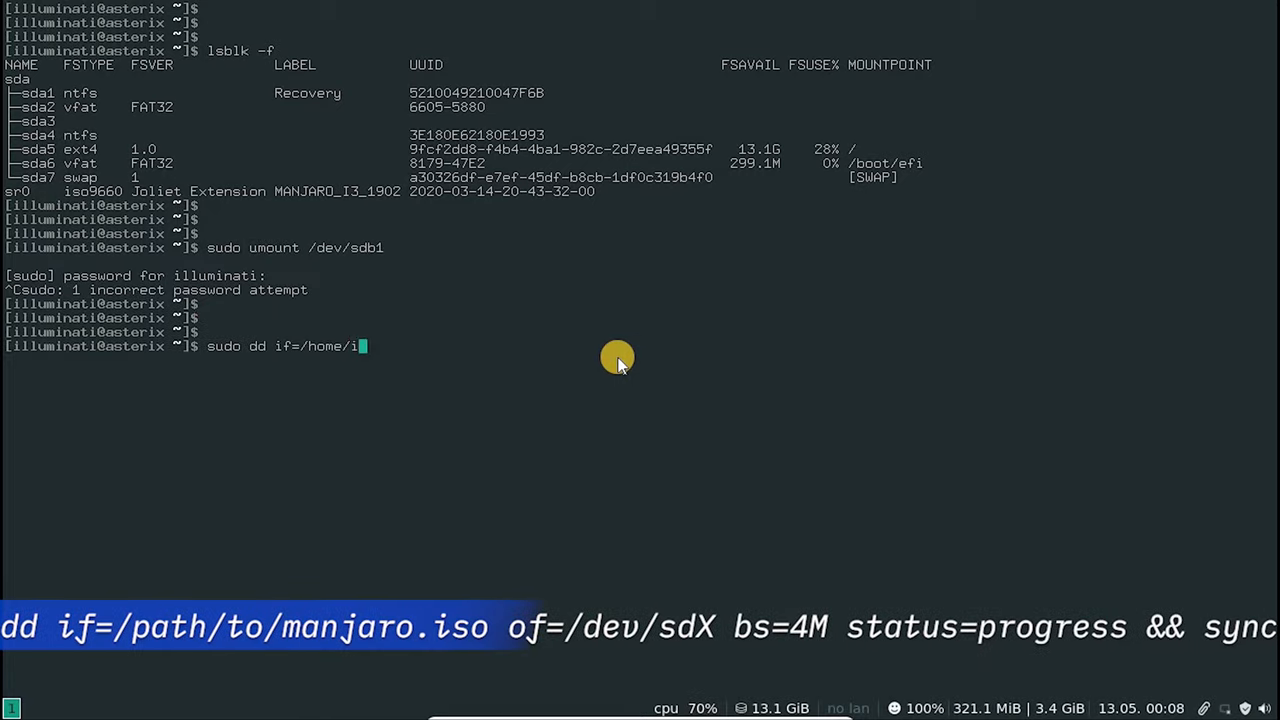
text(lluminati/manjaro_20.0.iso)
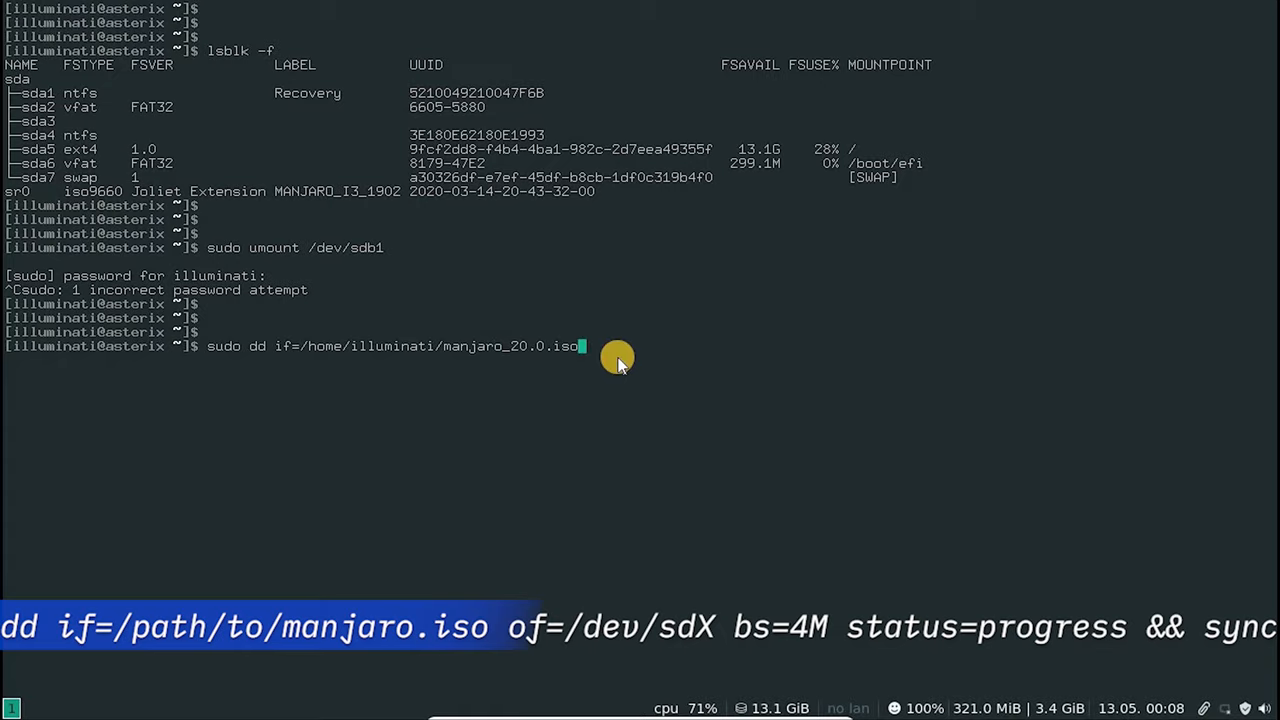
text(of=/dev/sdb1 bs=)
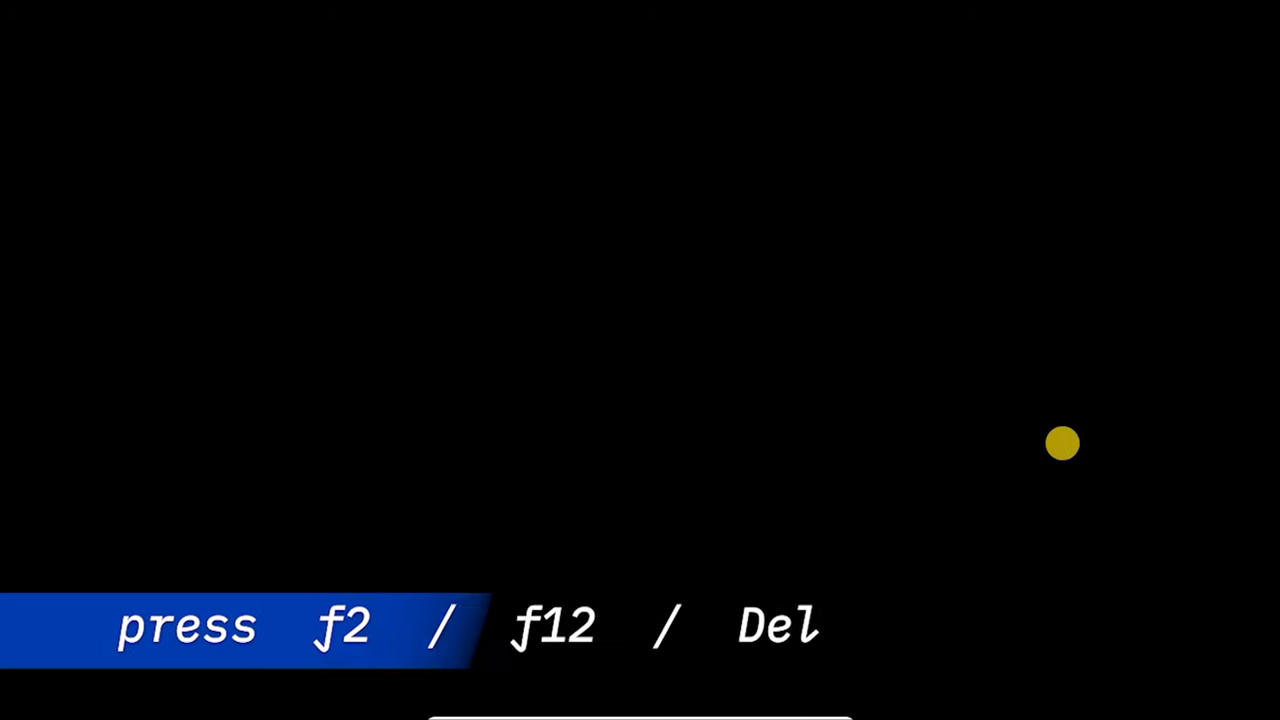
Enter firmware setup with F2 and boot from the Manjaro installation medium via Boot Manager.
key(f2)
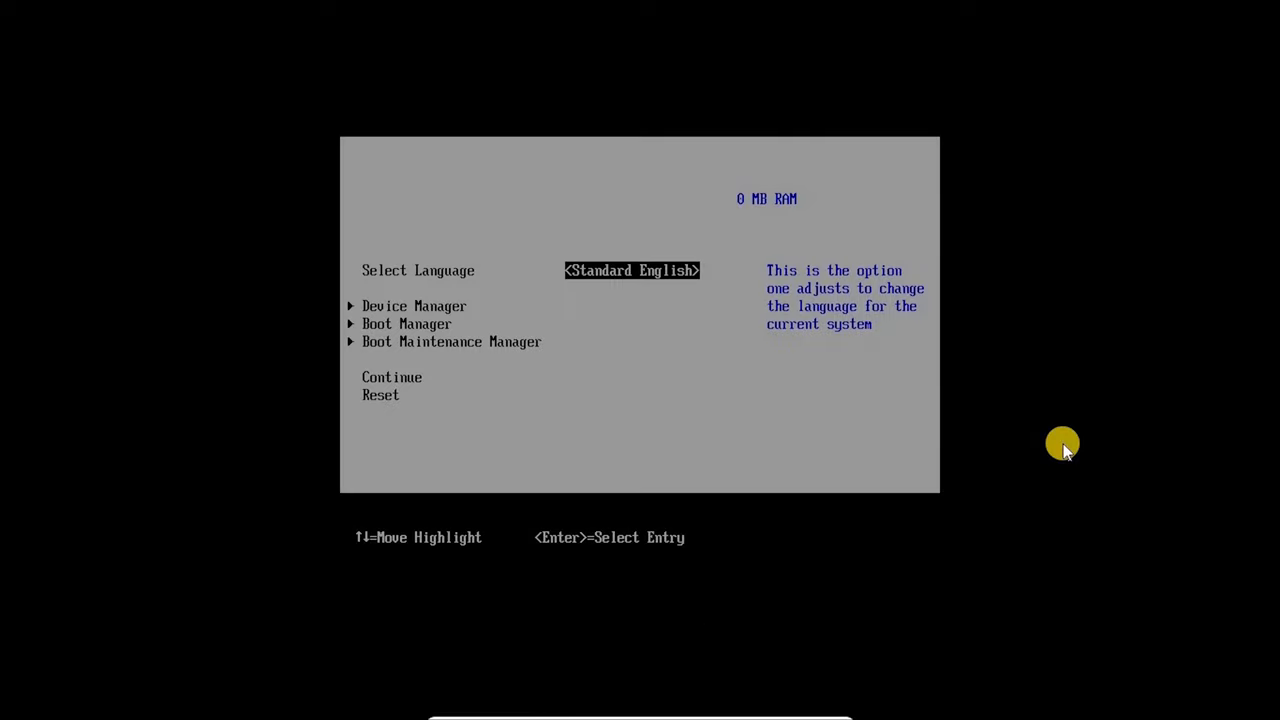
key(Down)
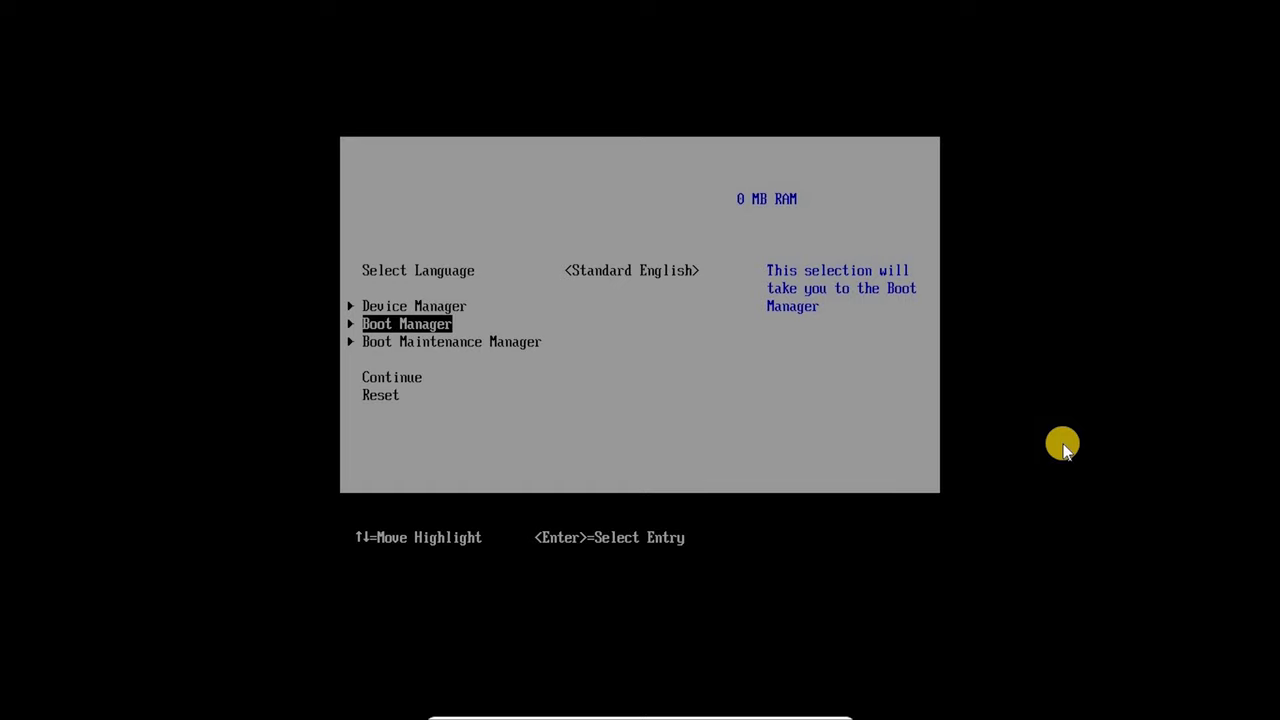
key(Return)
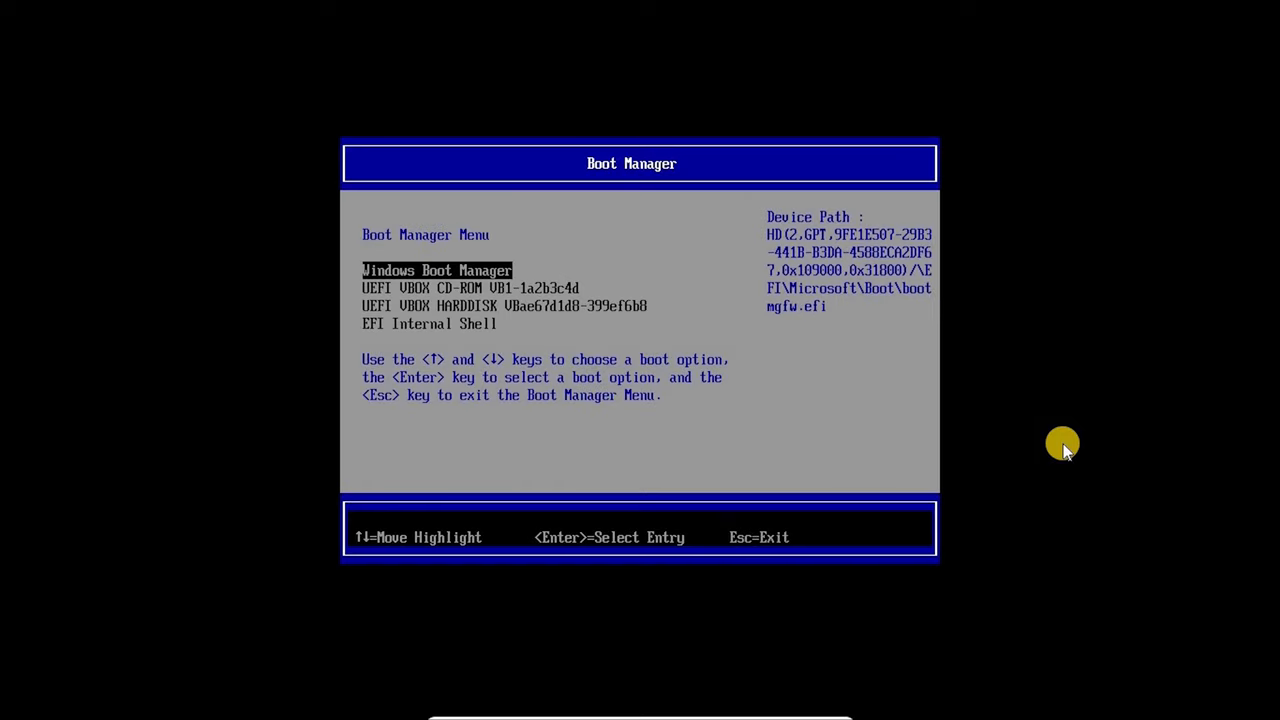
key(Down)
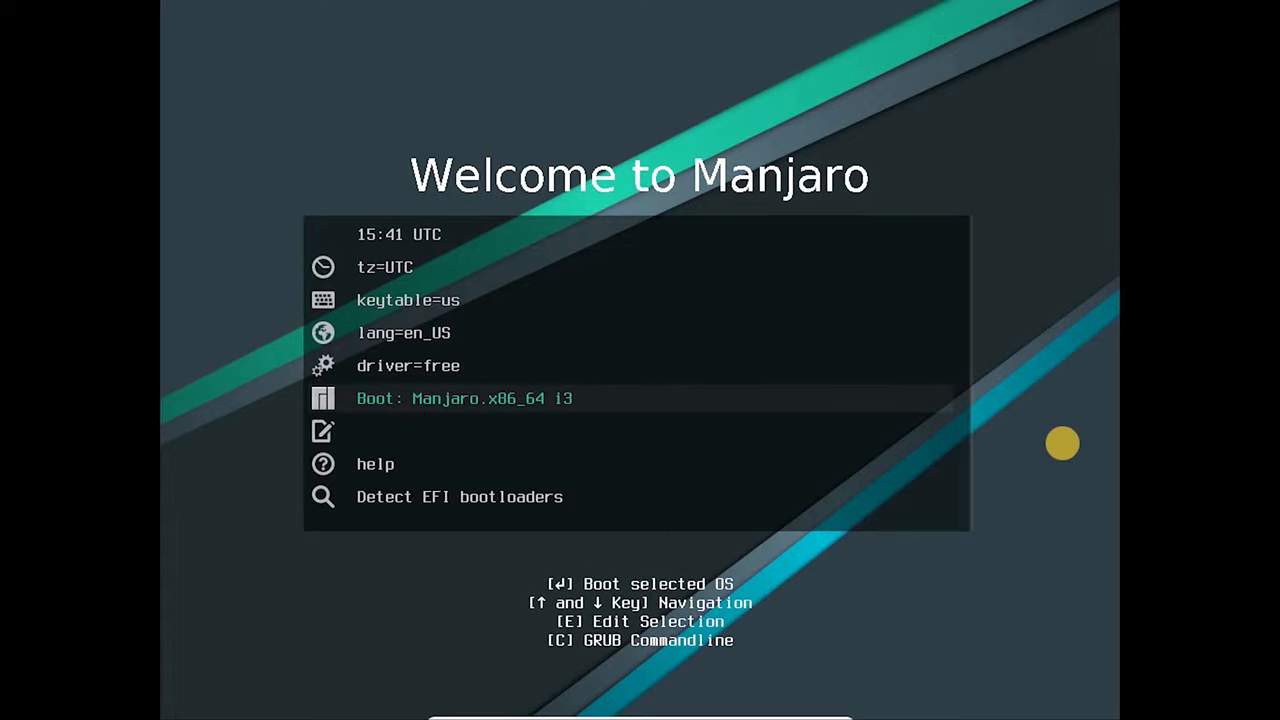
Boot the live Manjaro x86_64 i3 session from the welcome boot menu.
key(Return)
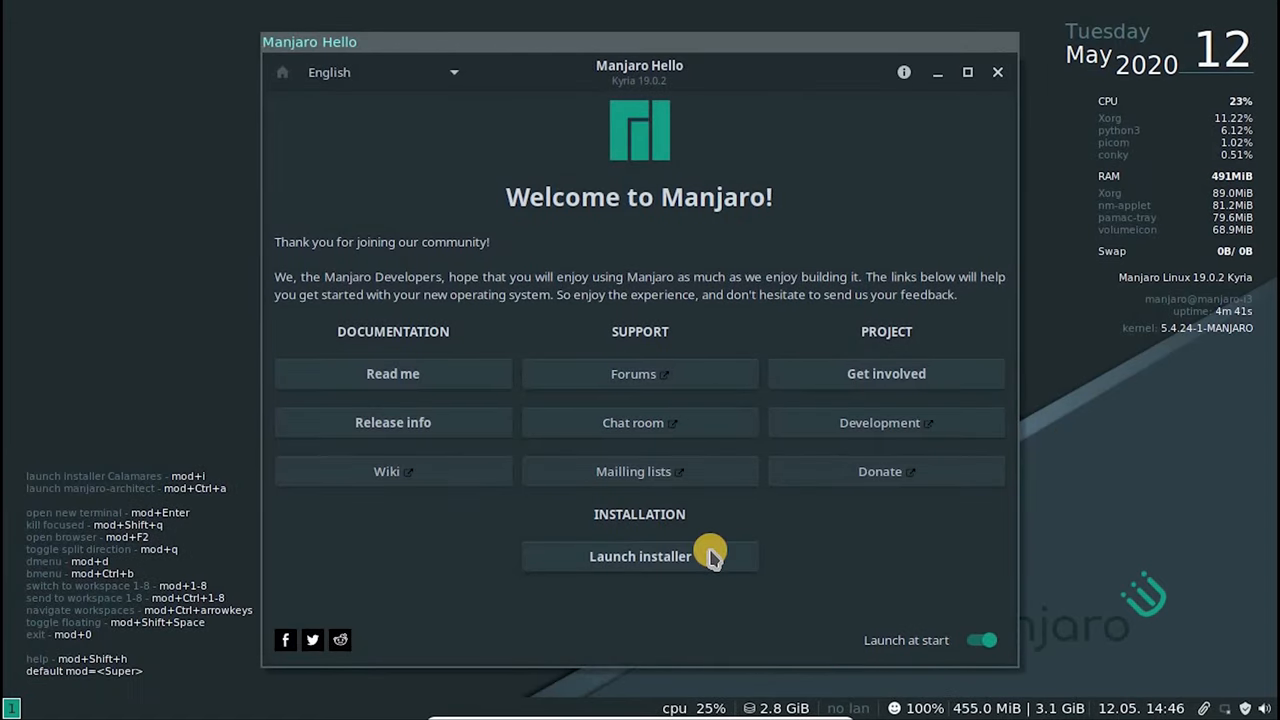
Launch the installer, set location to Asia/Kolkata and keep the English (US) keyboard.
click(640, 556)
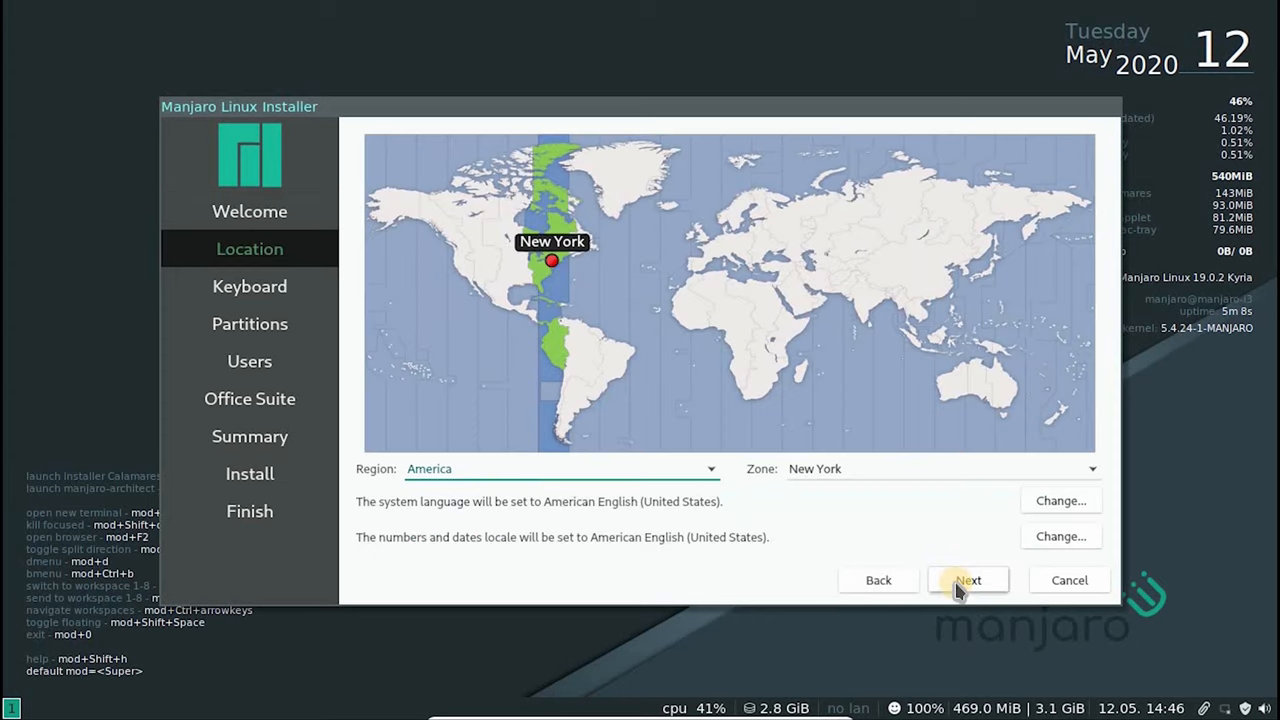
mouse_move(863, 308)
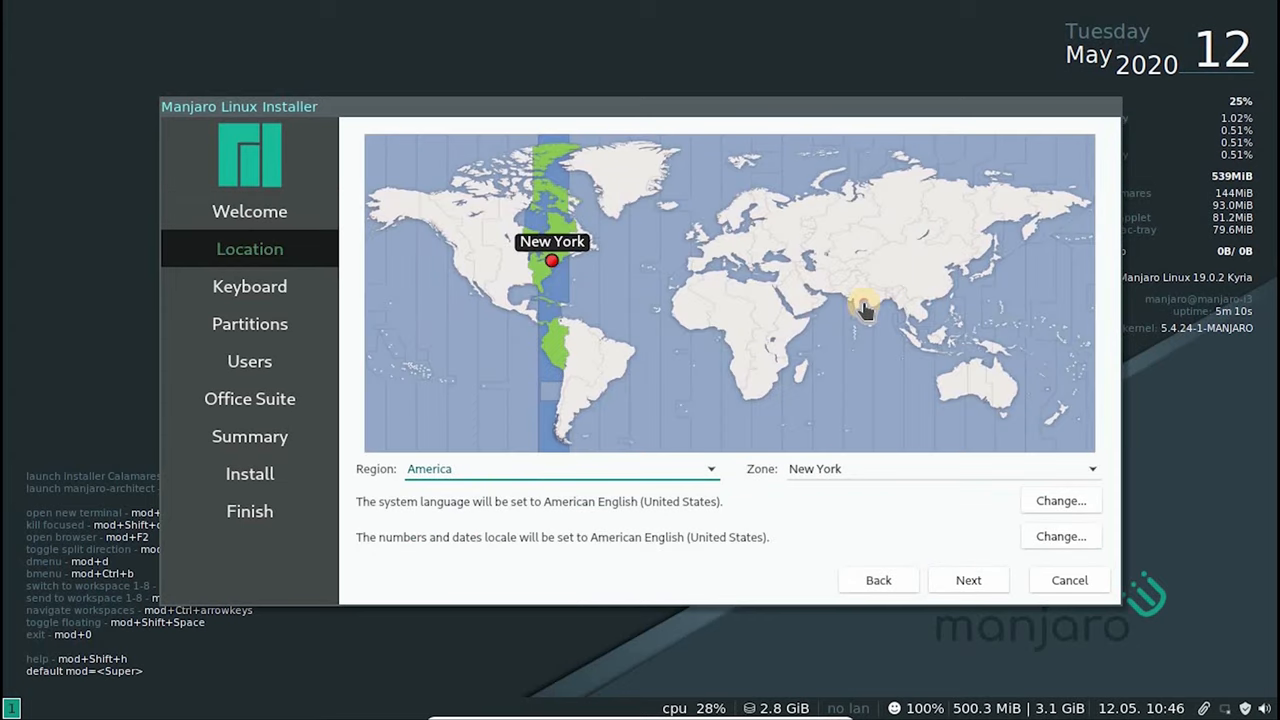
click(881, 292)
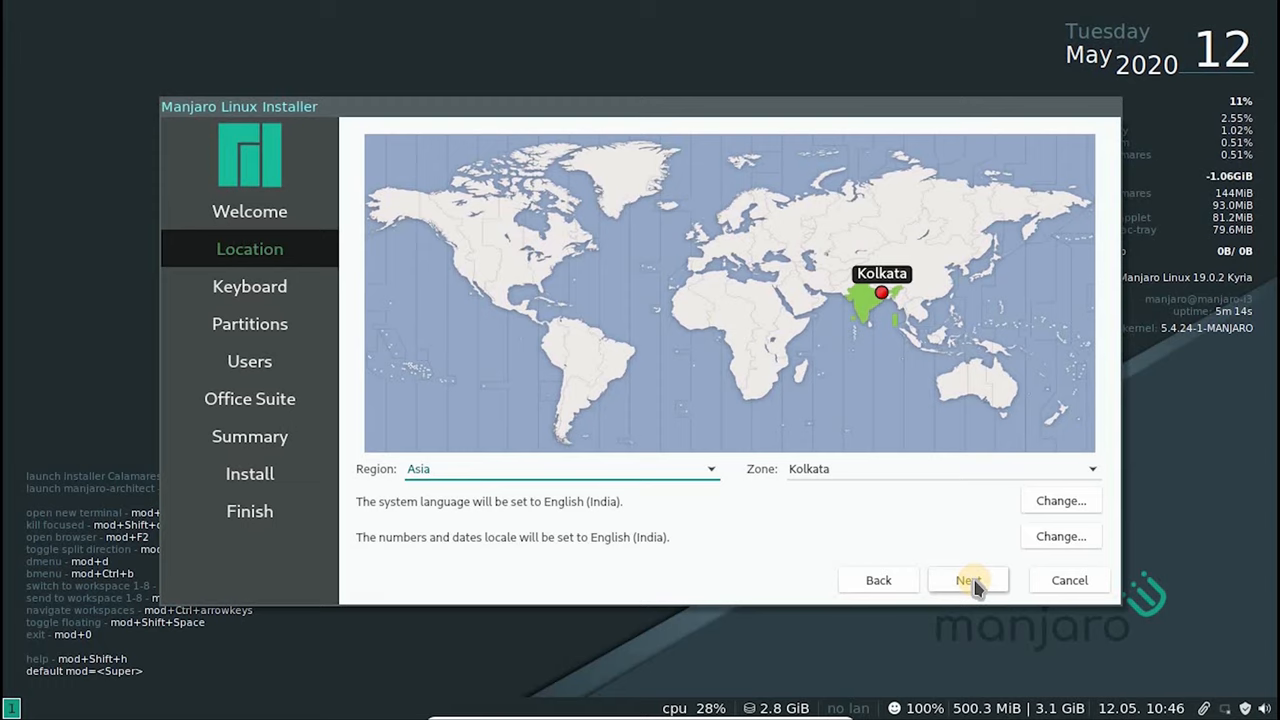
click(968, 580)
text(!@#$%^&*)(}{:"<?>)
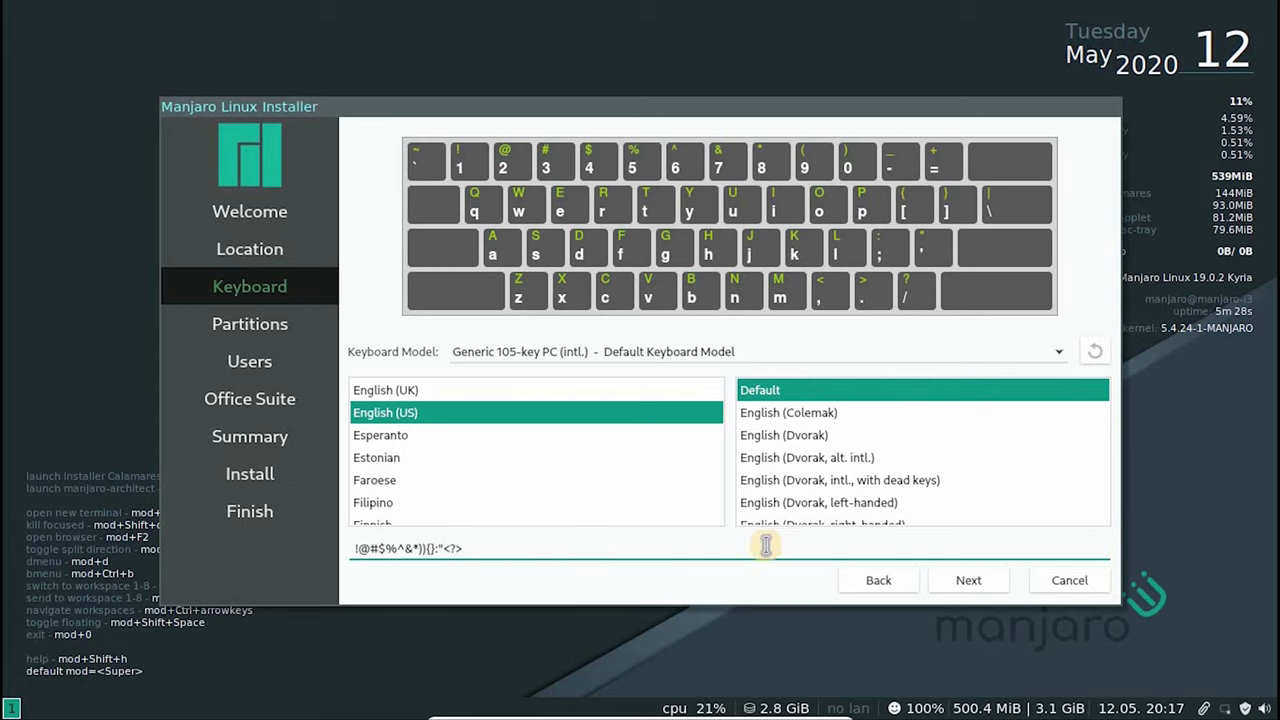
click(967, 580)
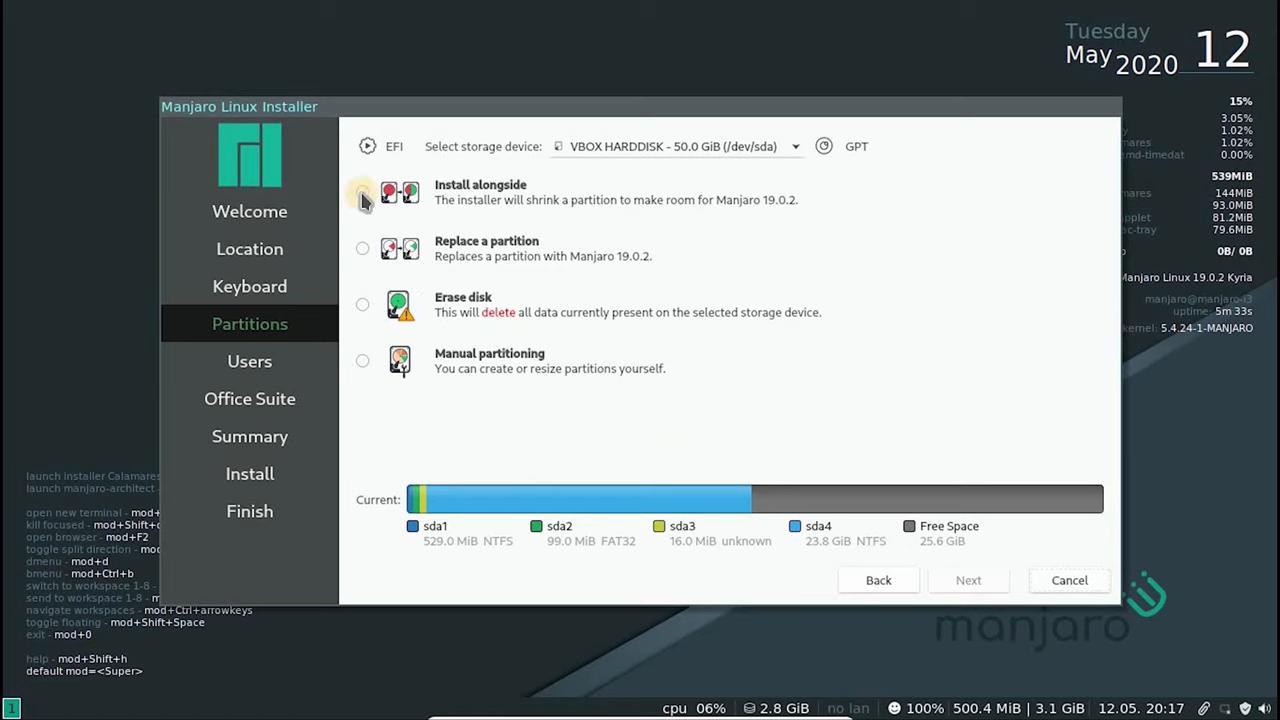
Preview the alongside, replace and erase options, then choose manual partitioning for the 50 GiB disk.
click(362, 191)
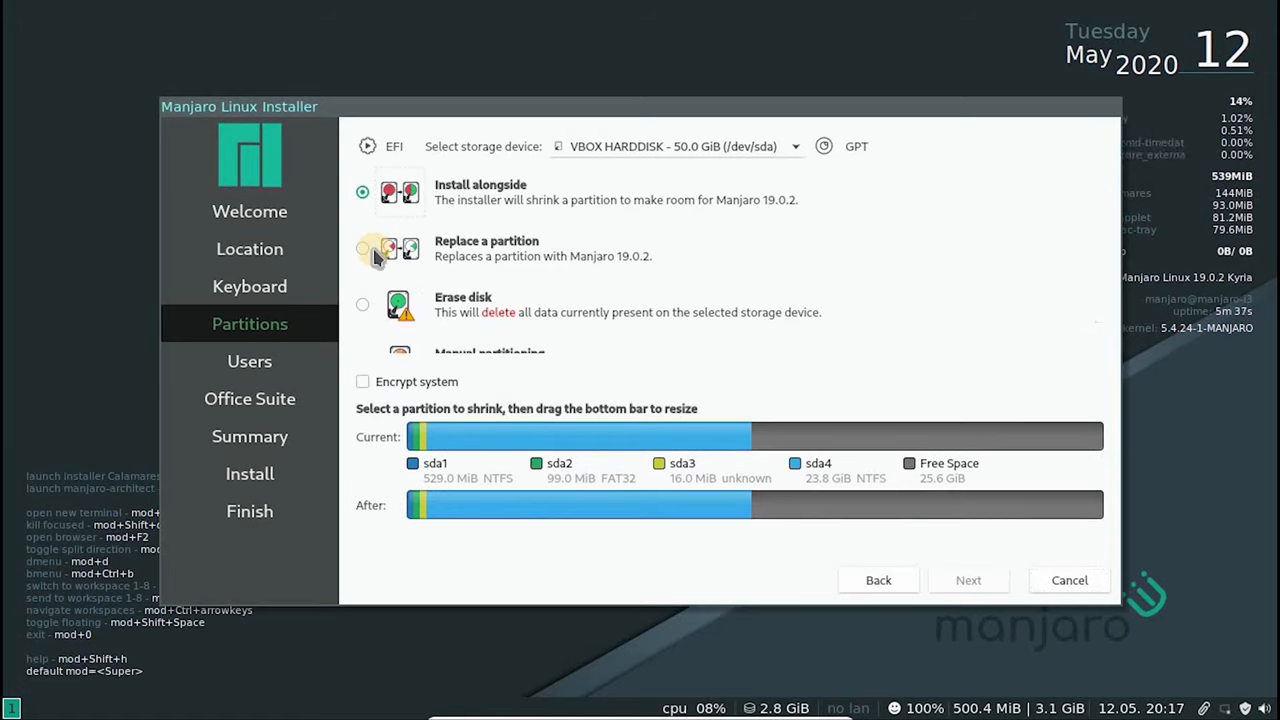
mouse_move(390, 288)
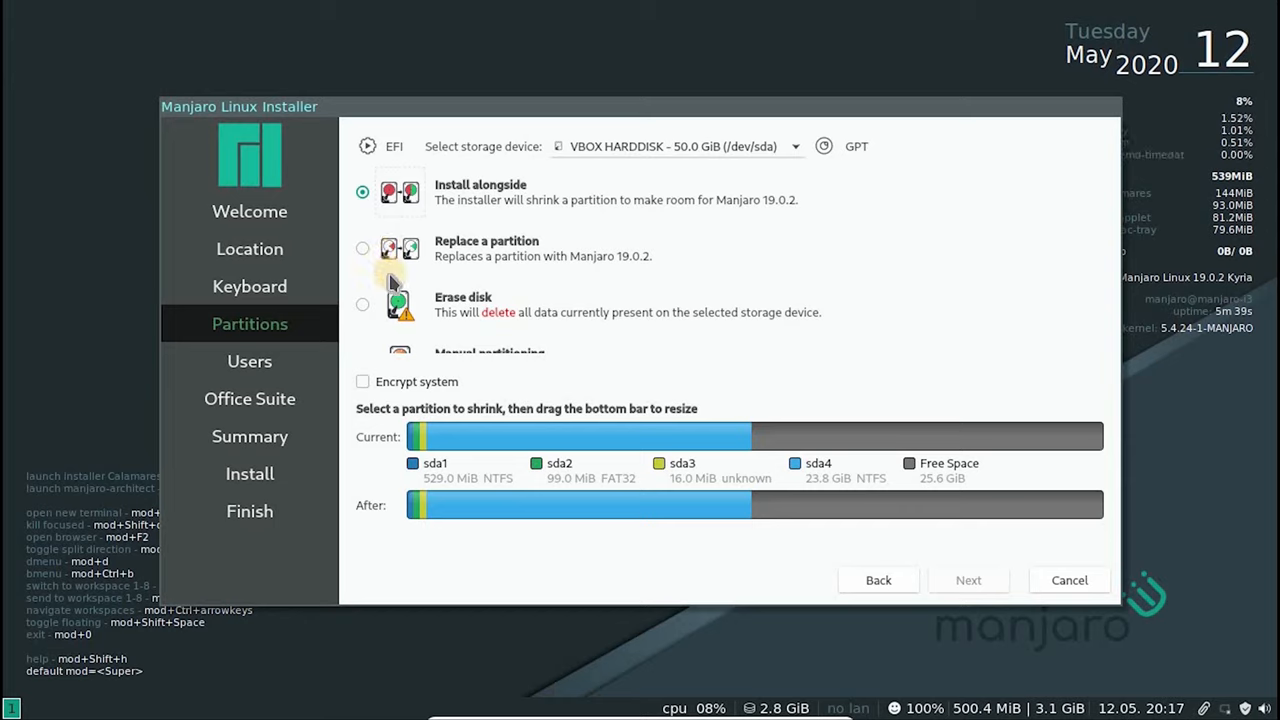
click(362, 248)
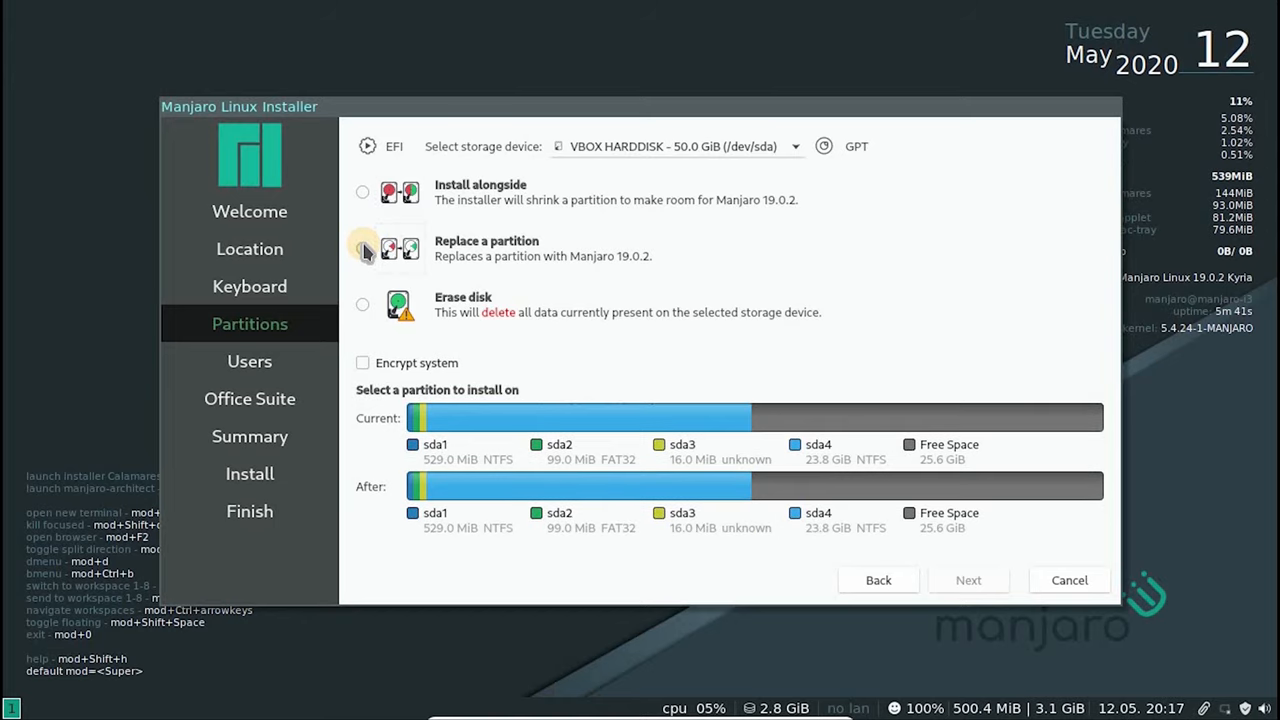
click(362, 304)
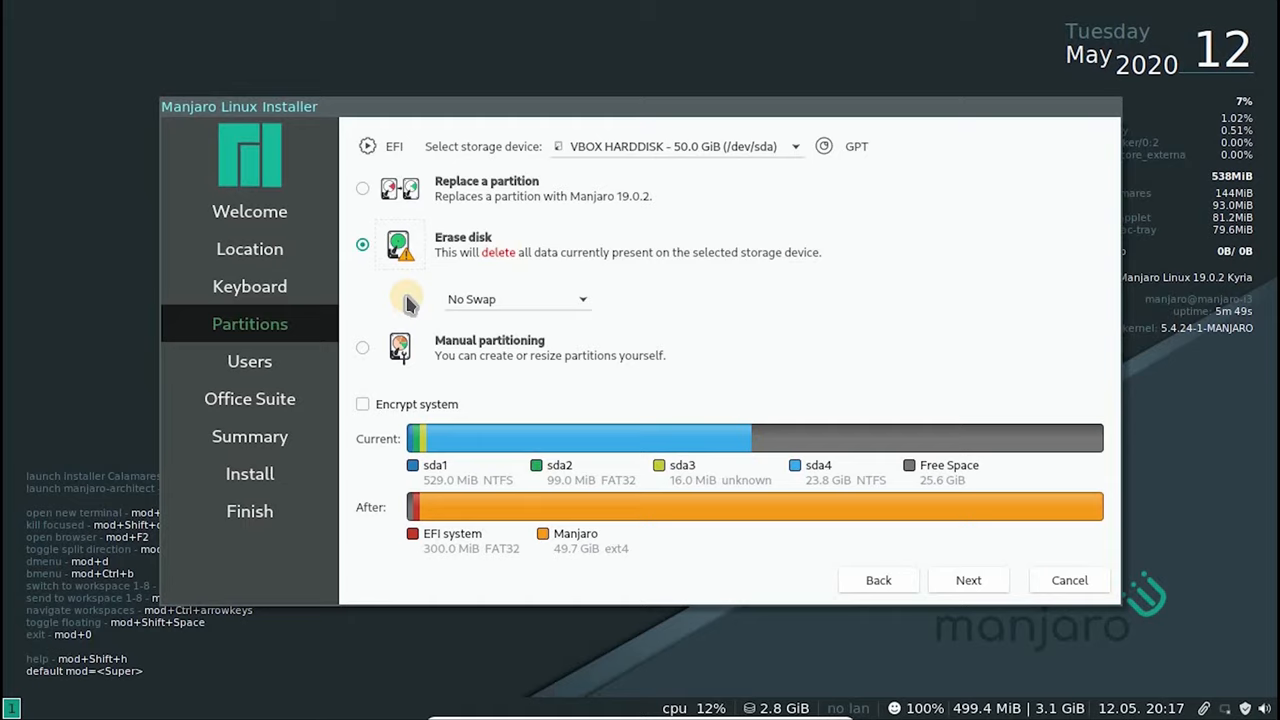
mouse_move(825, 478)
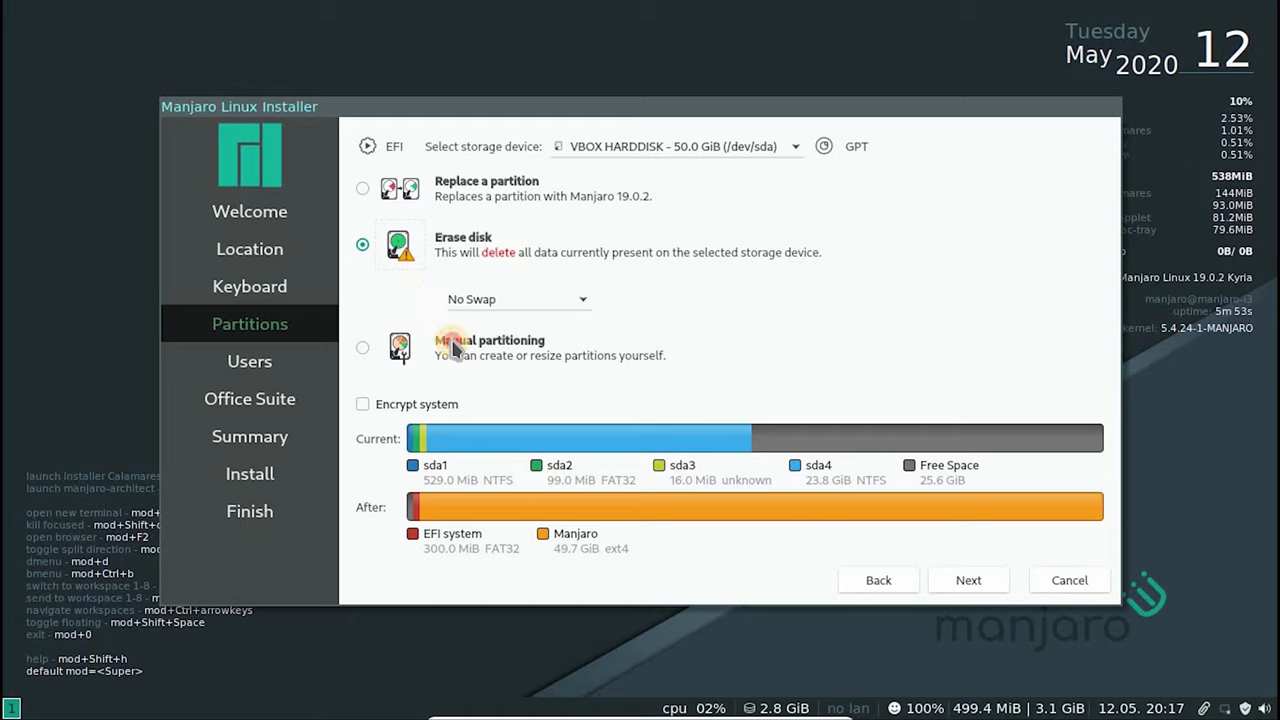
click(362, 360)
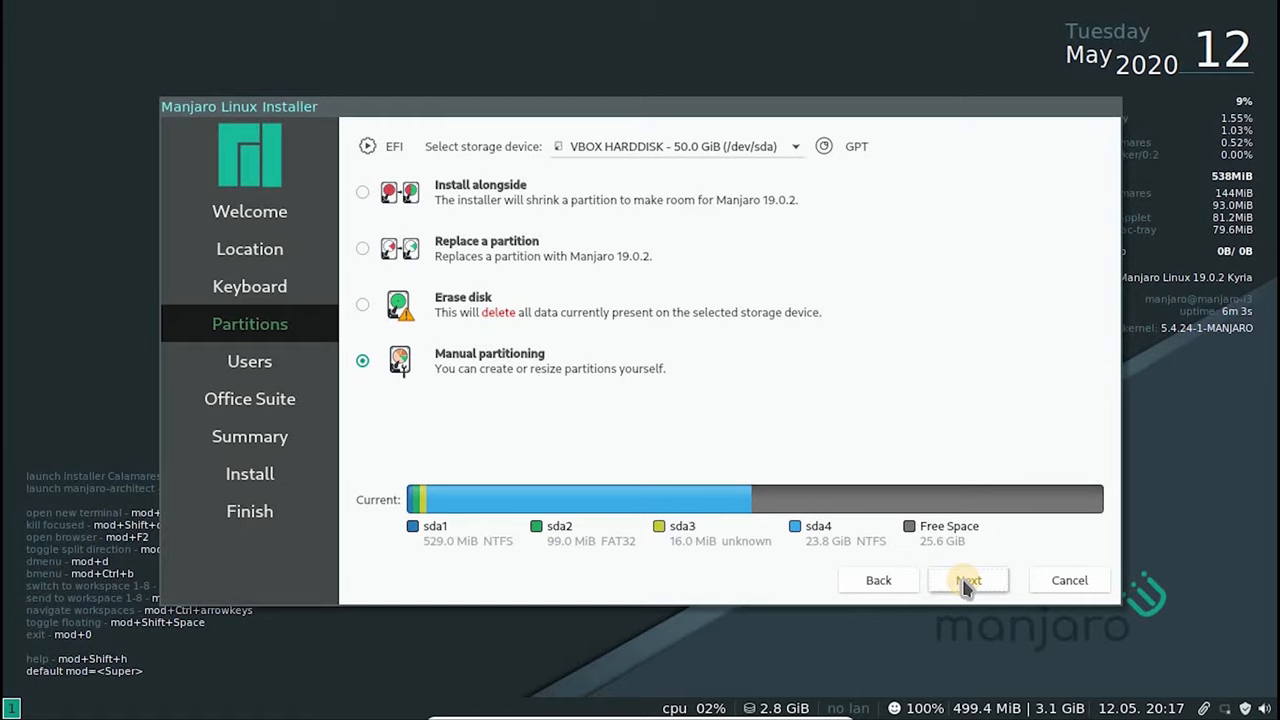
Enter the partition editor and review /dev/sda4's settings without changing them.
click(967, 580)
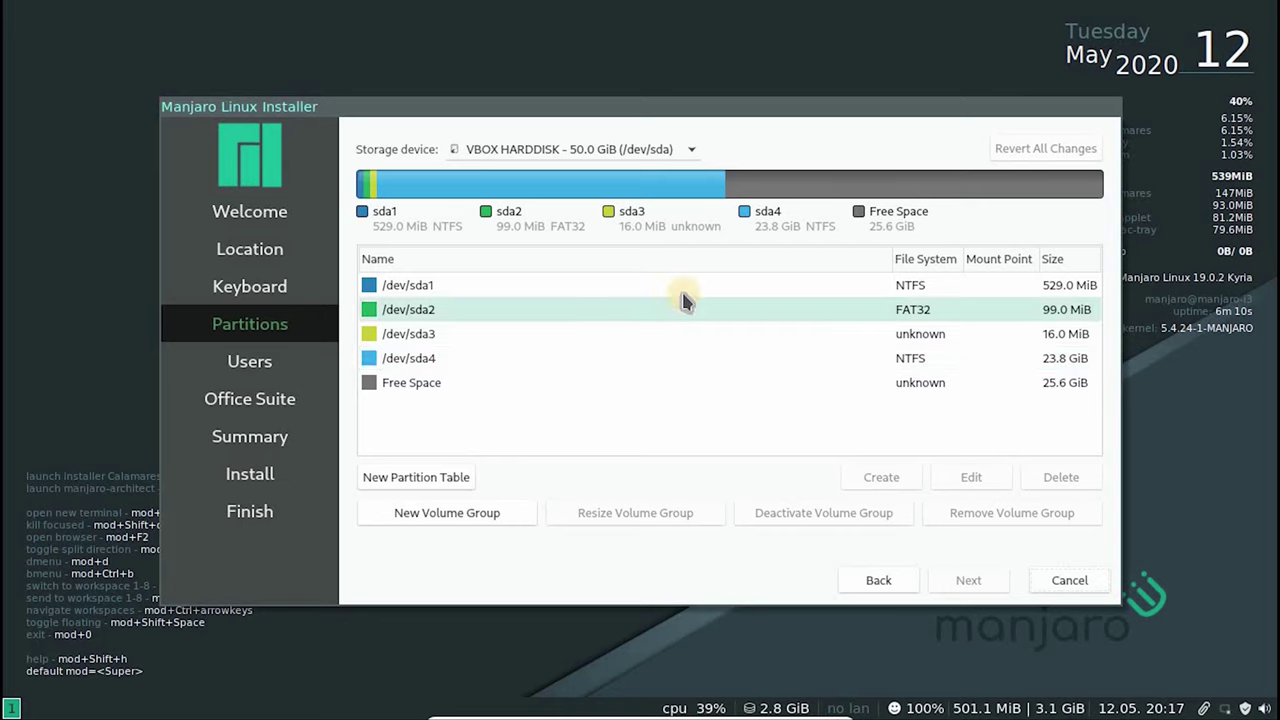
click(970, 476)
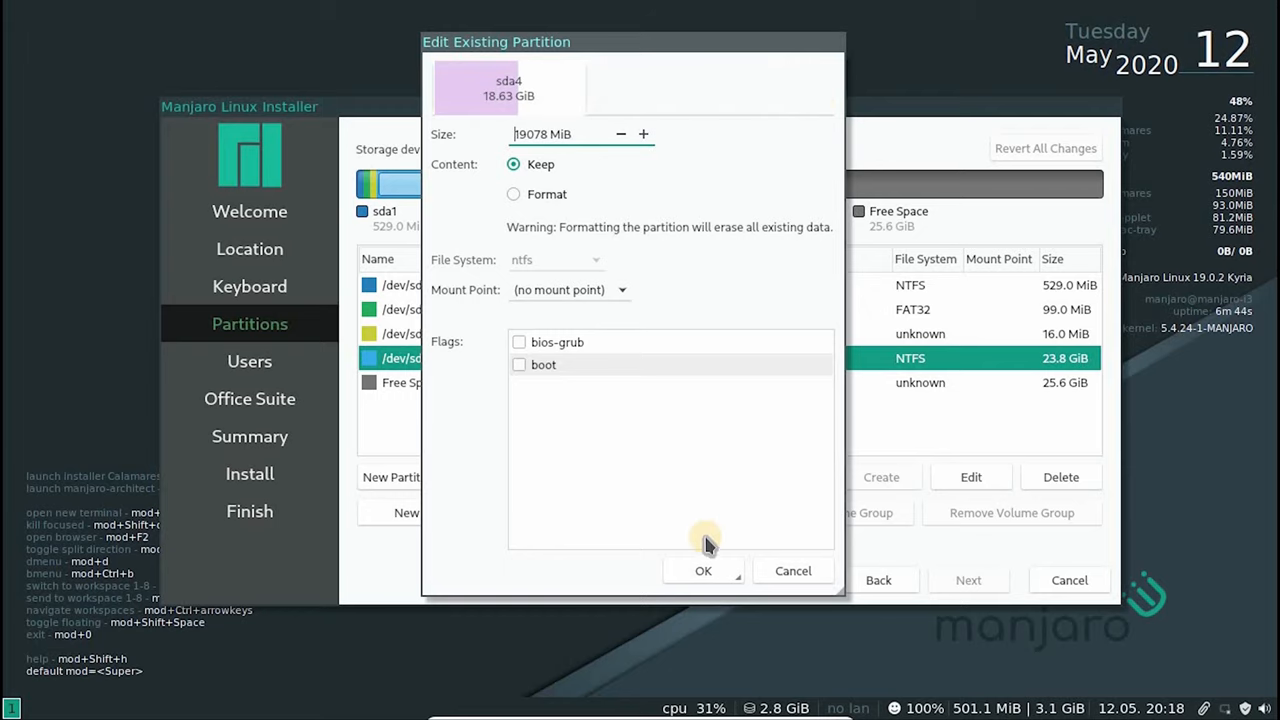
click(703, 570)
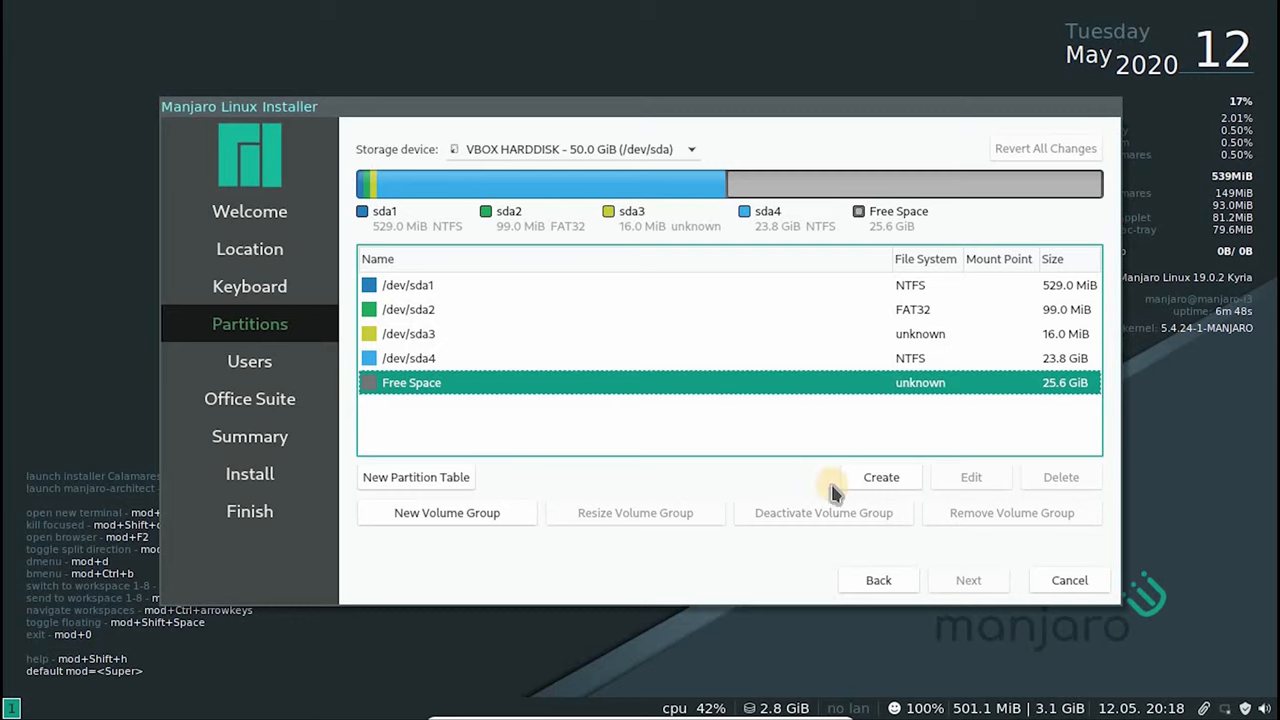
Create a 20.2 GiB unencrypted ext4 partition in free space mounted at /.
click(881, 477)
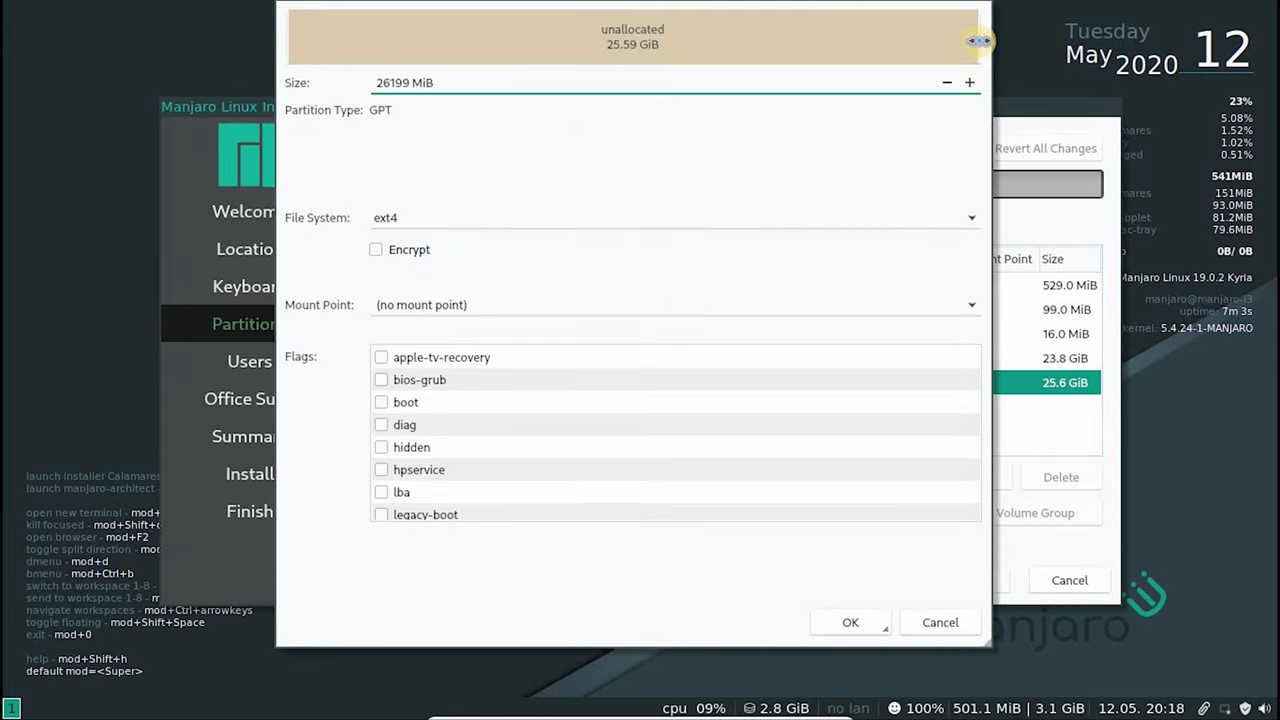
click(947, 82)
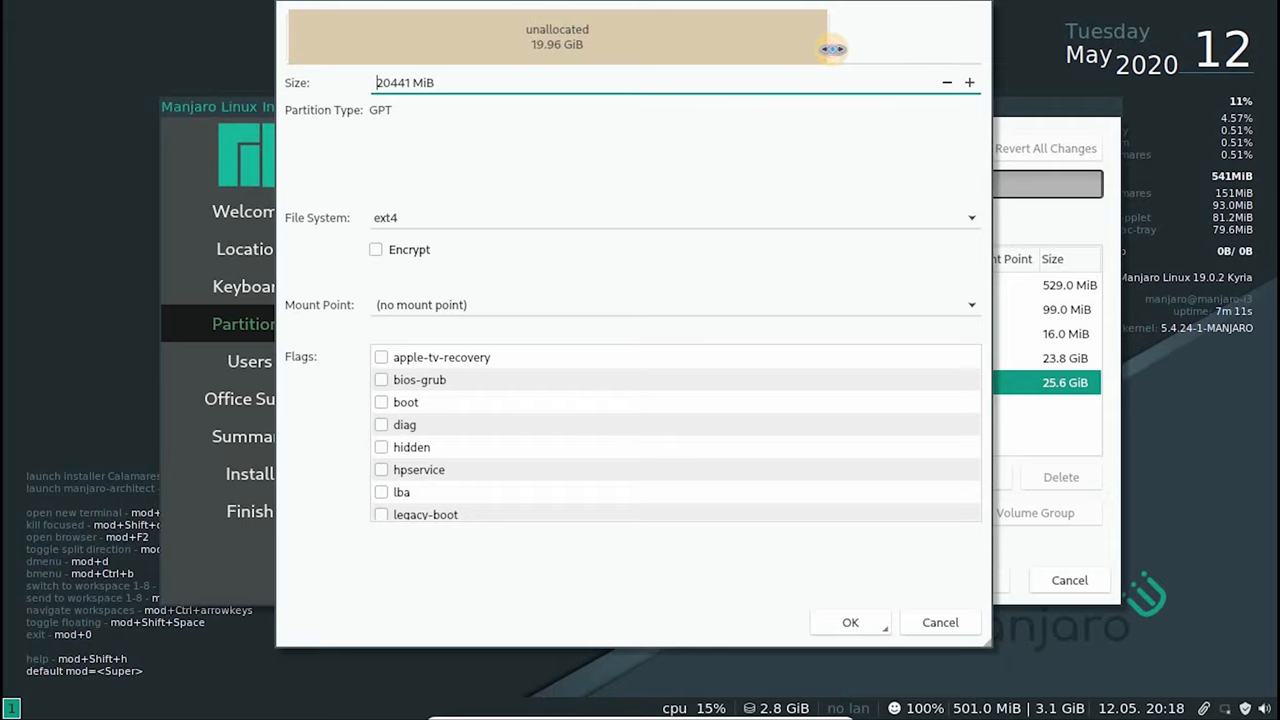
click(968, 82)
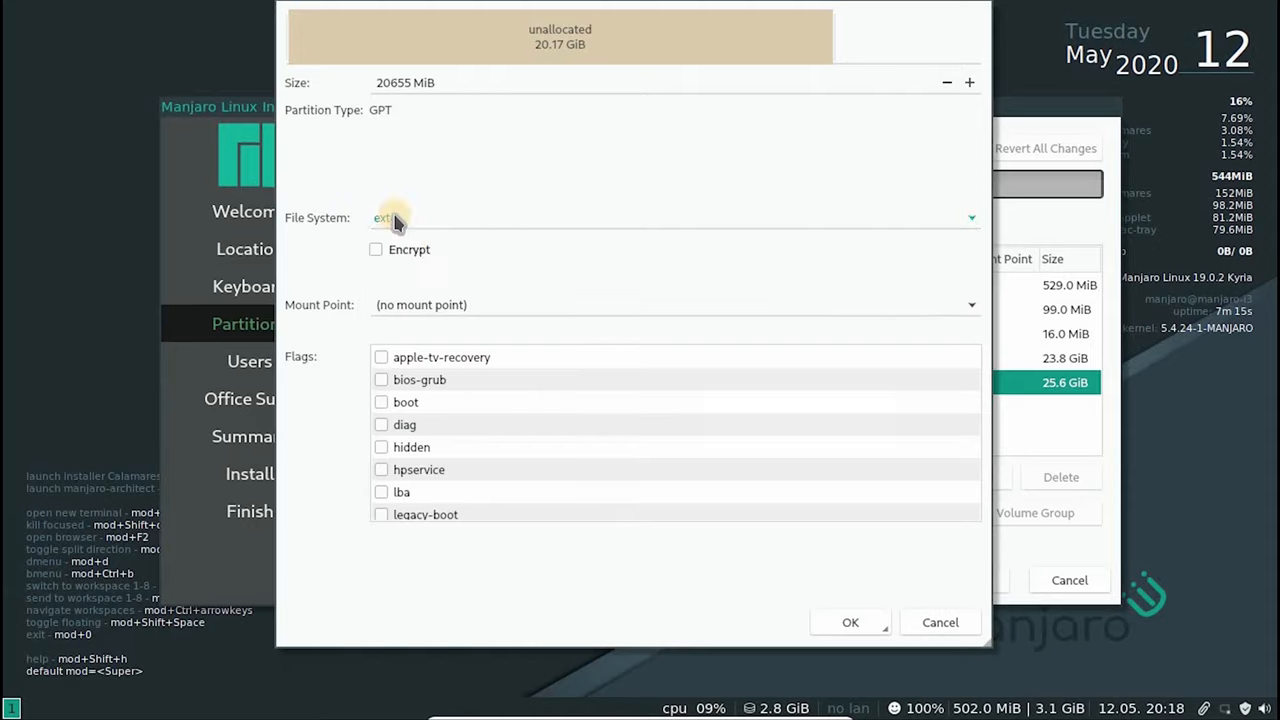
click(376, 249)
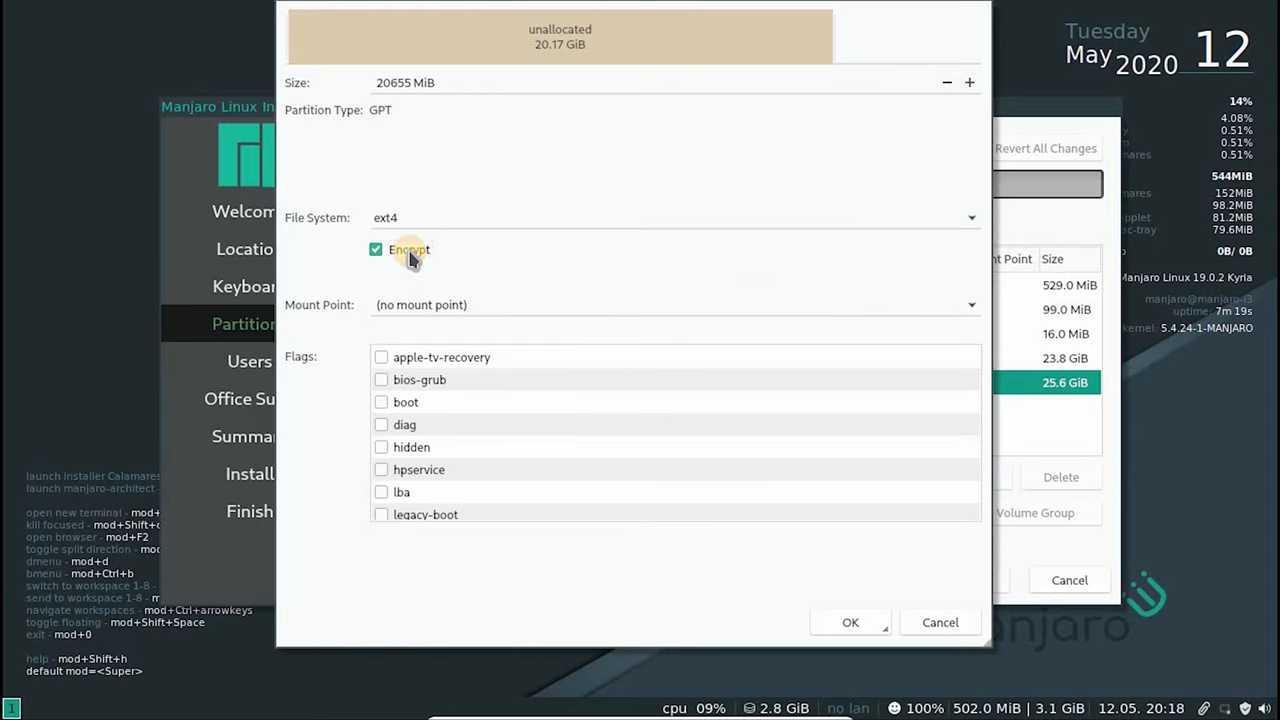
click(376, 249)
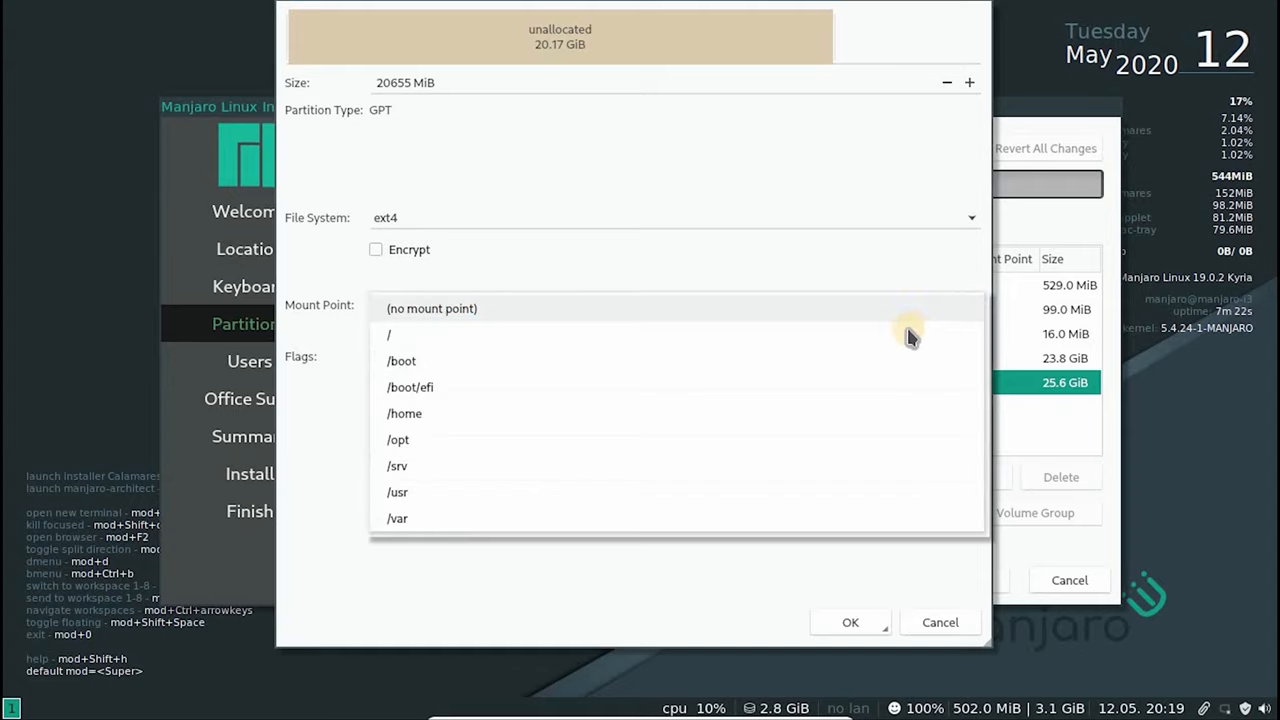
click(850, 622)
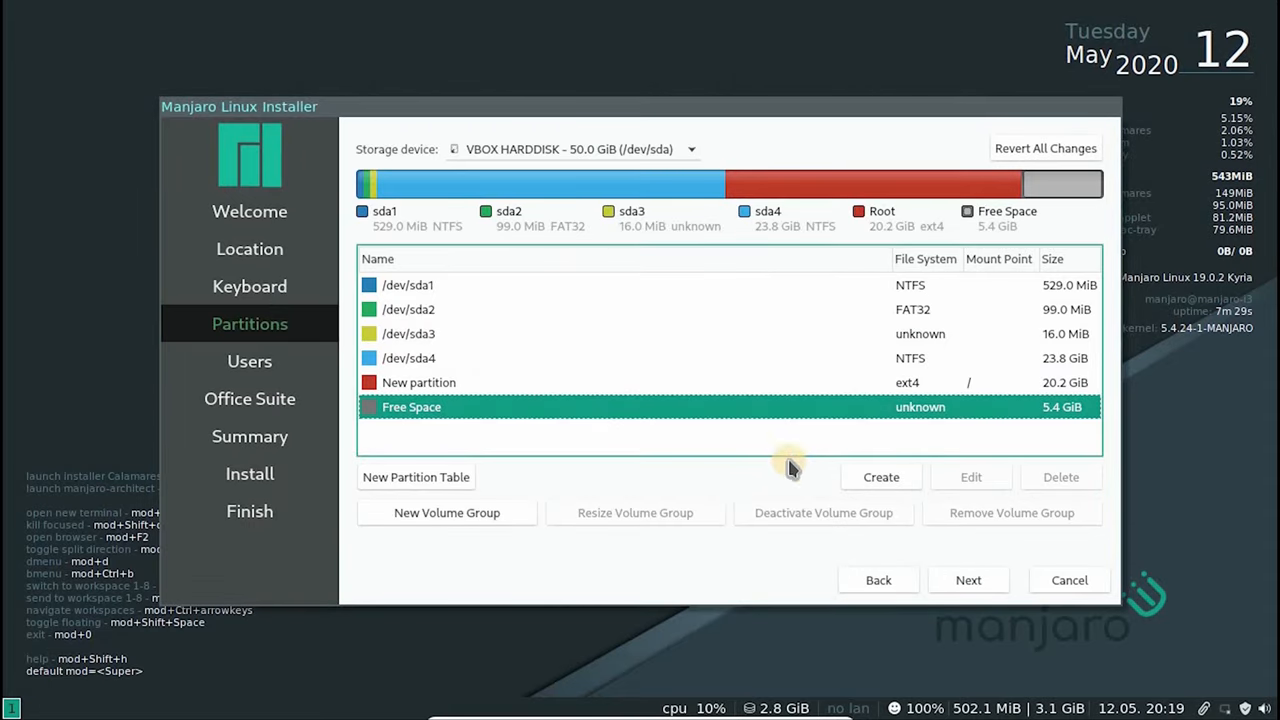
Create a 300 MiB fat32 partition at /boot/efi with boot and bios-grub flags in the free space.
click(881, 477)
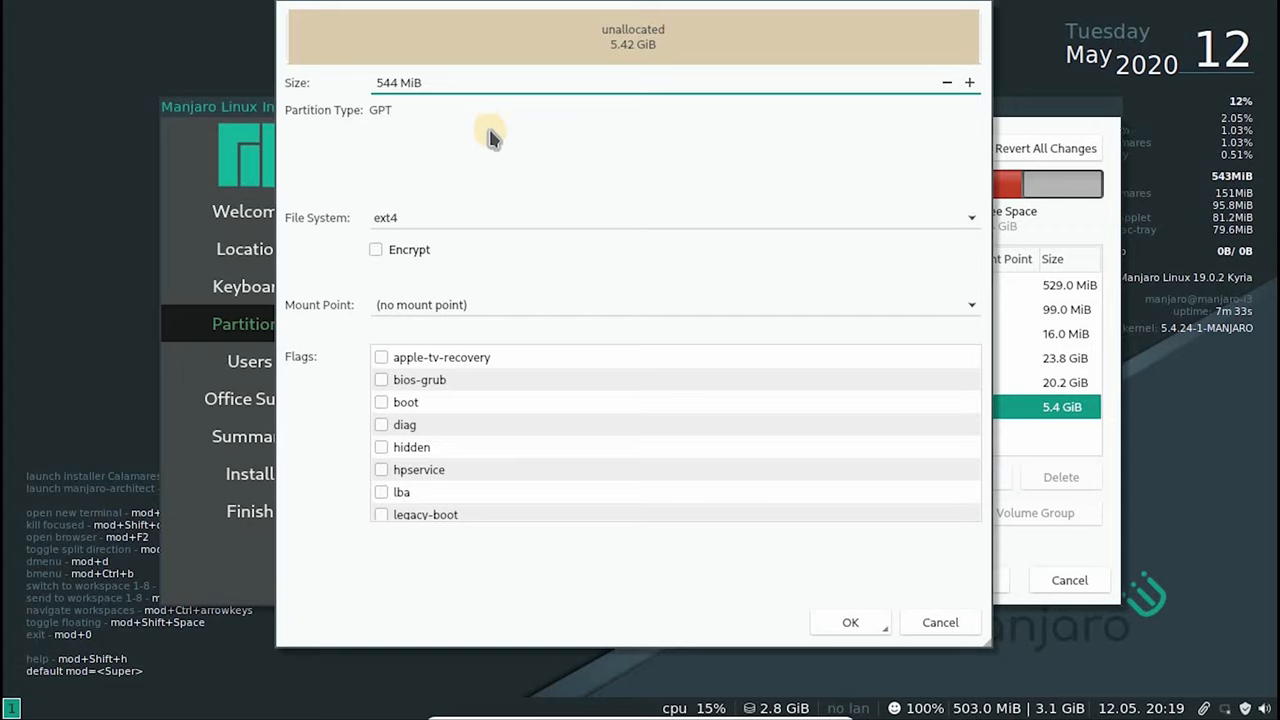
mouse_move(405, 225)
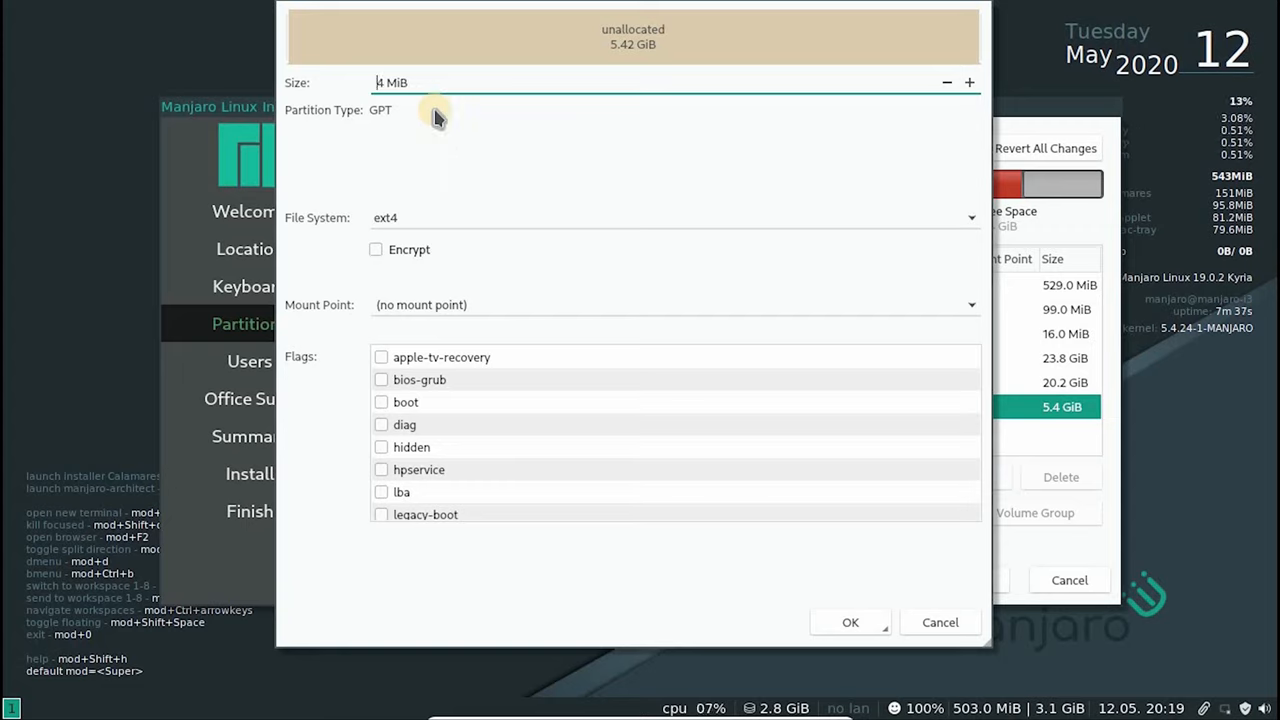
key(BackSpace)
text(300)
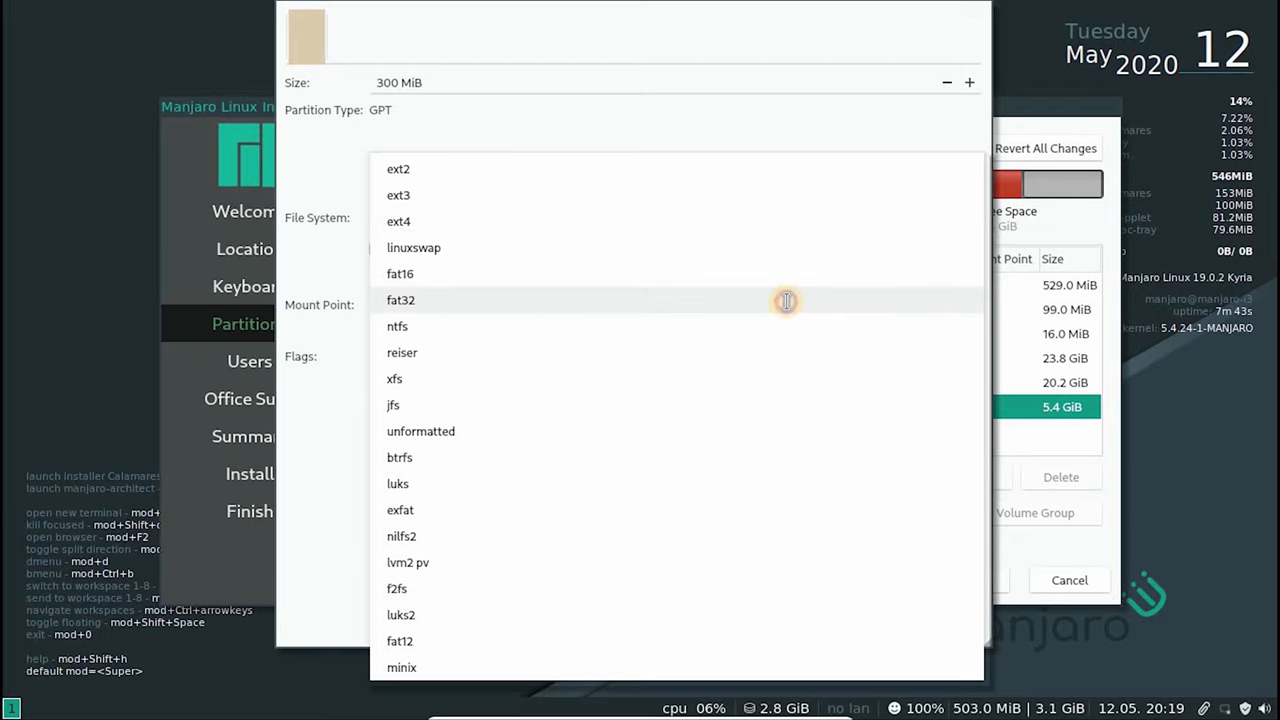
click(401, 300)
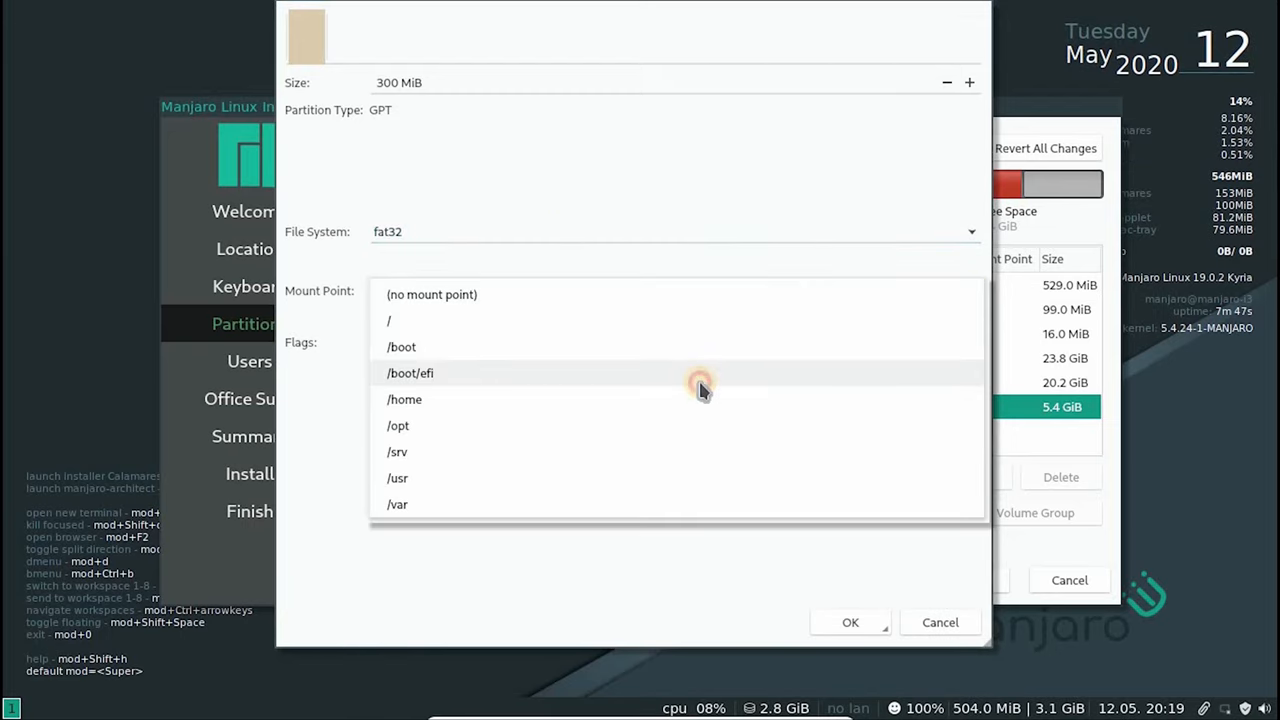
click(410, 373)
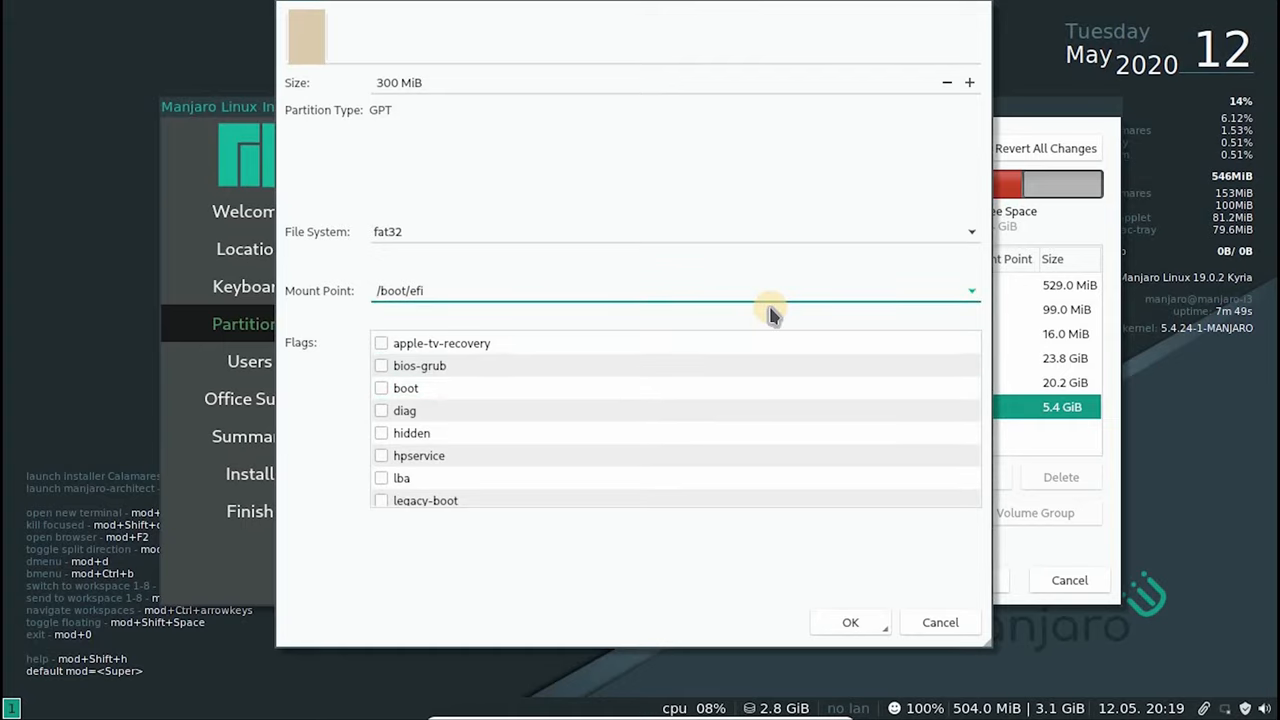
click(381, 365)
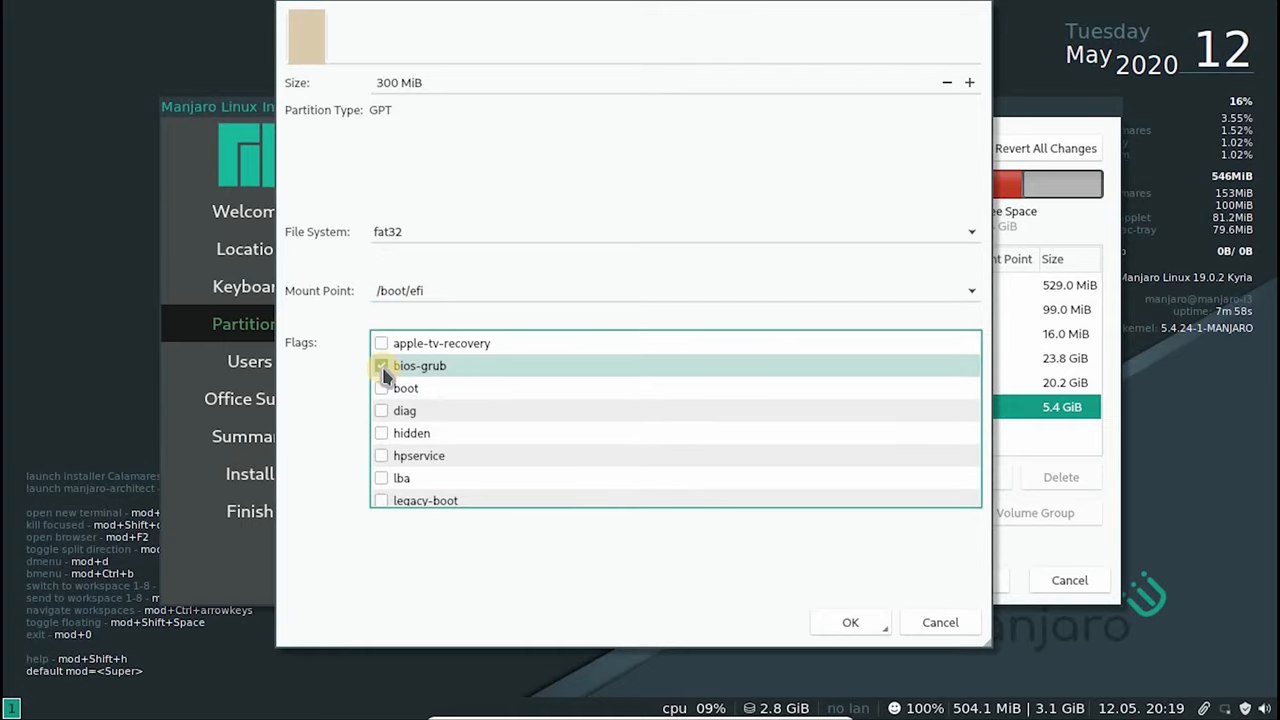
click(381, 365)
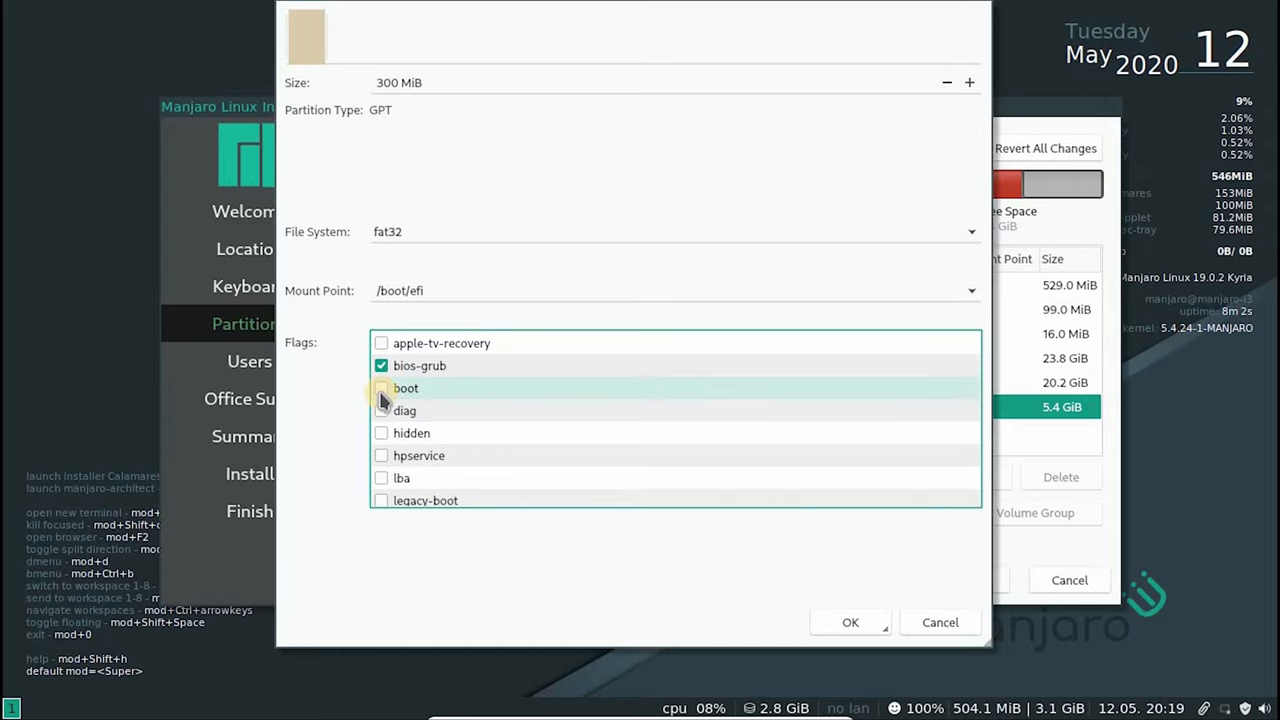
click(381, 388)
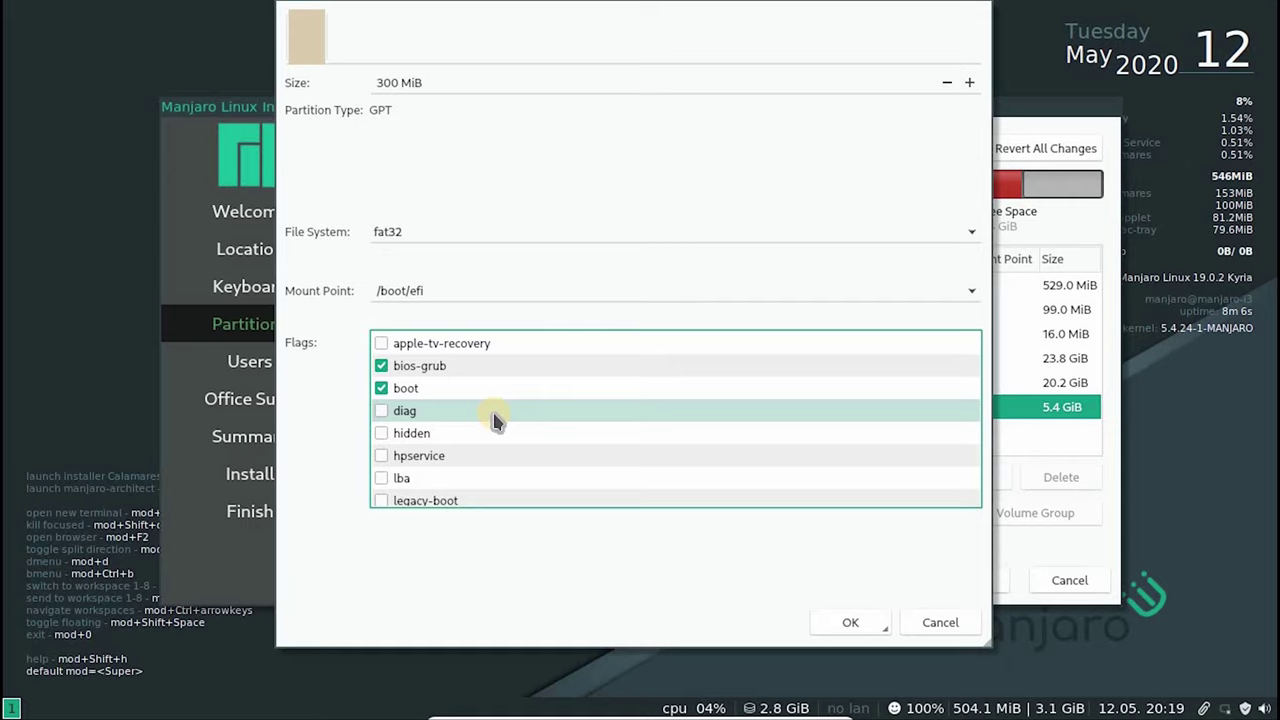
mouse_move(625, 477)
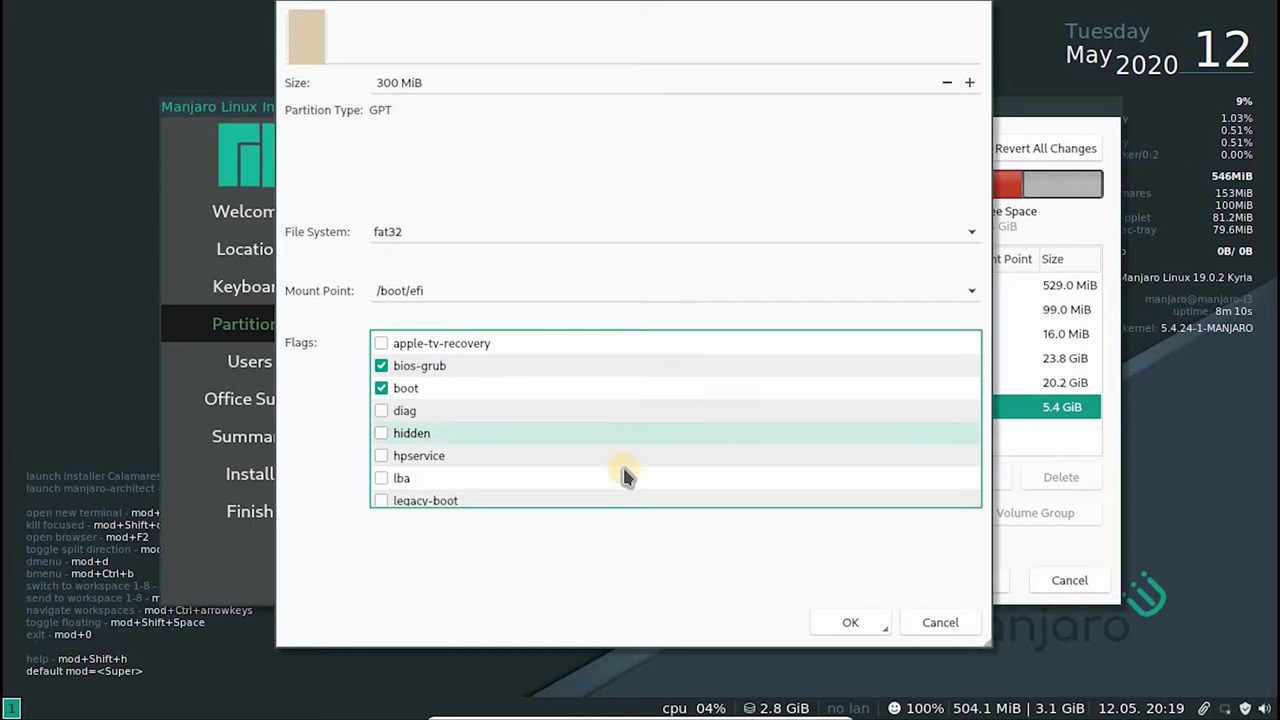
click(850, 622)
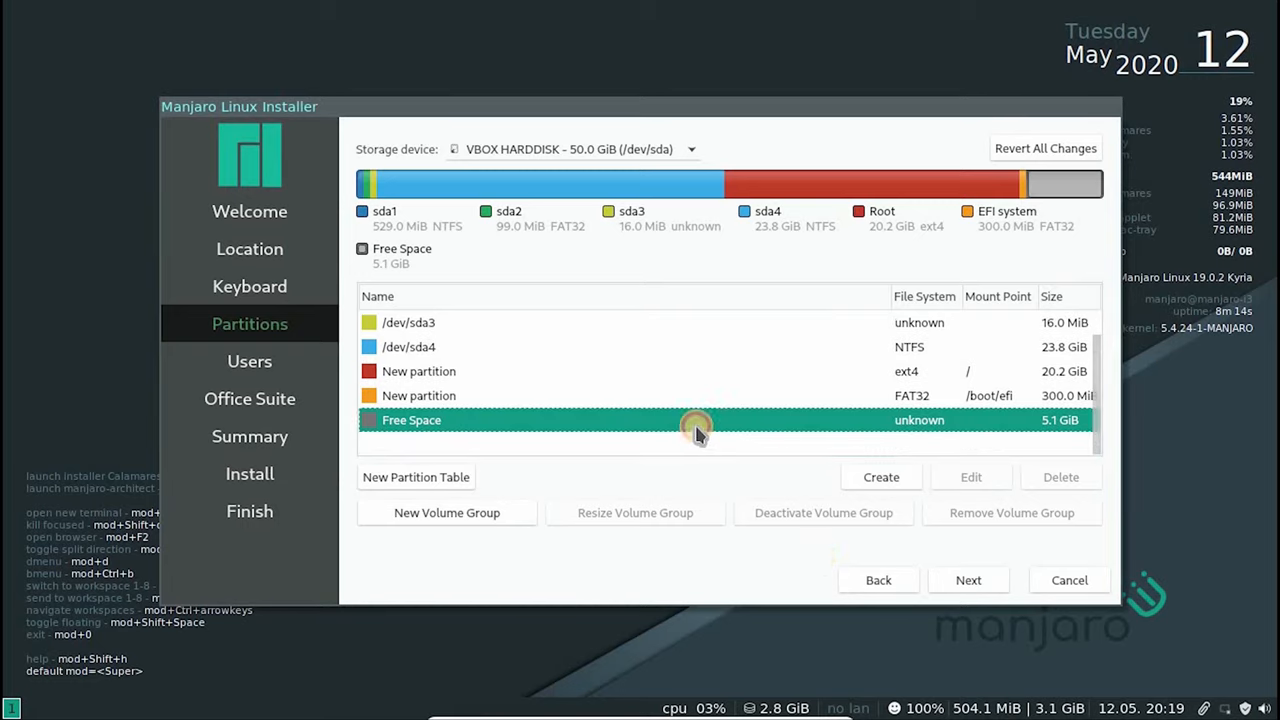
Create a linuxswap partition filling the remaining 5.1 GiB of free space.
click(880, 477)
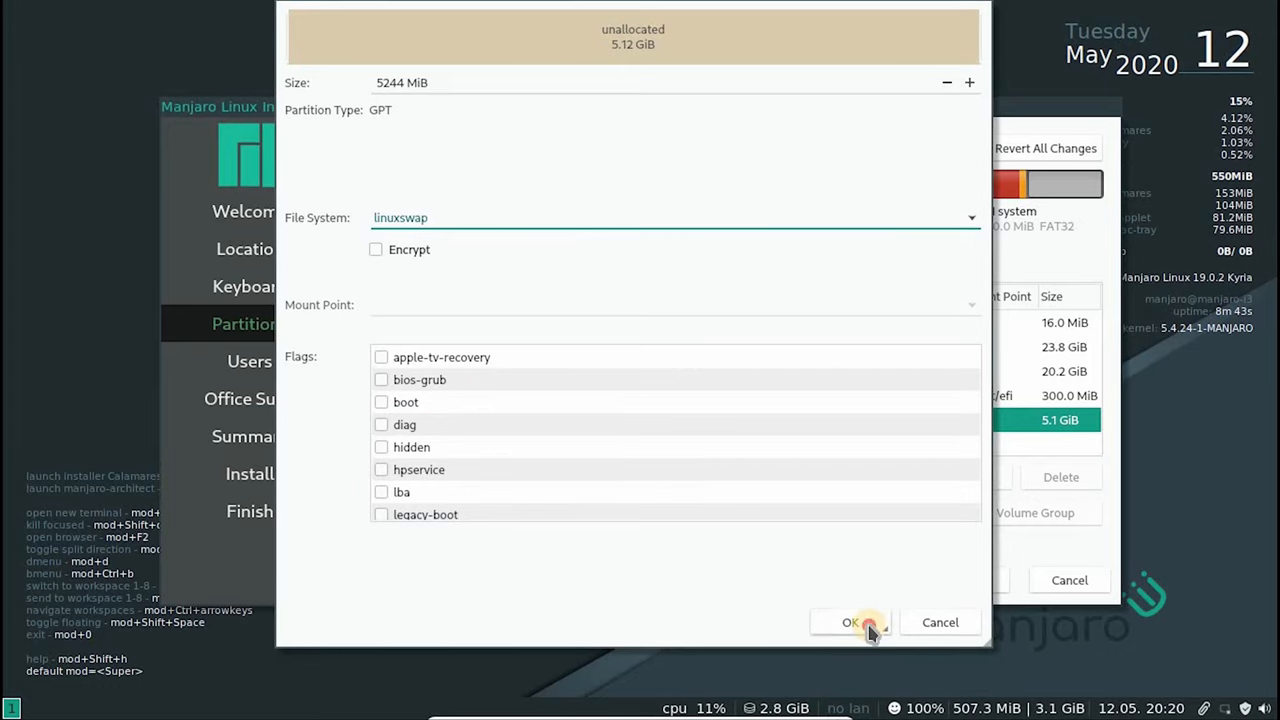
click(849, 622)
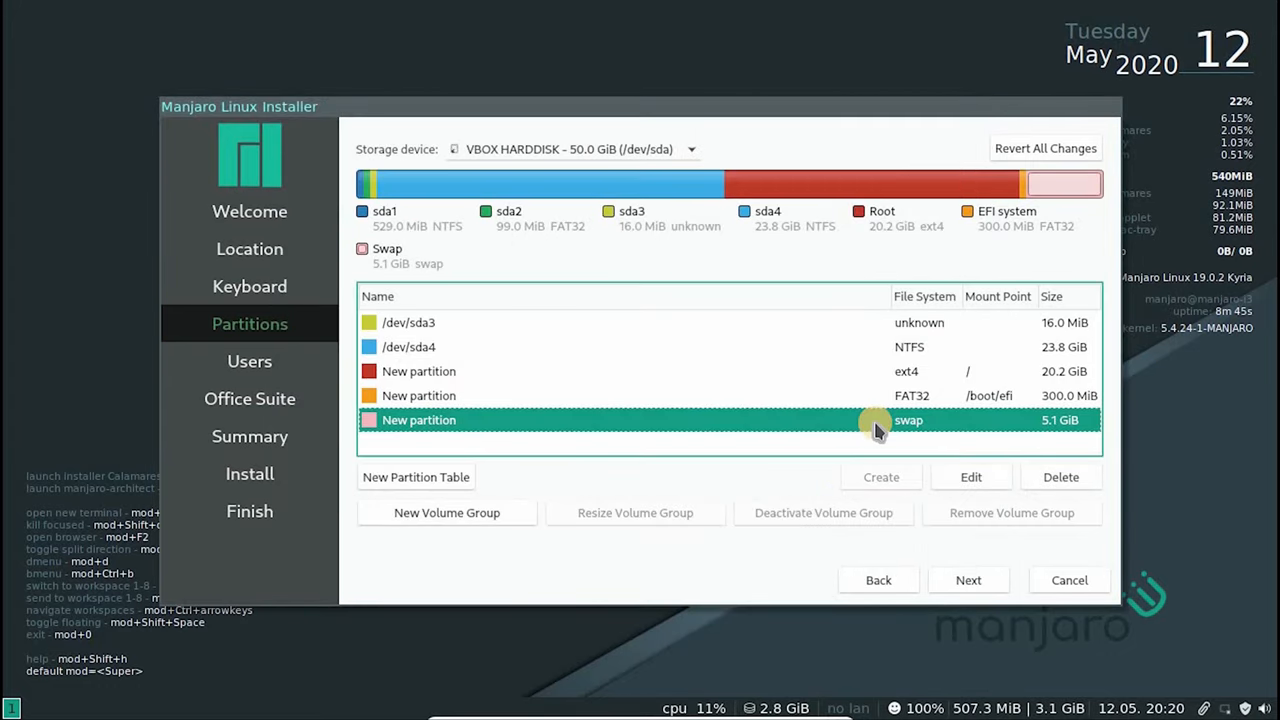
mouse_move(818, 277)
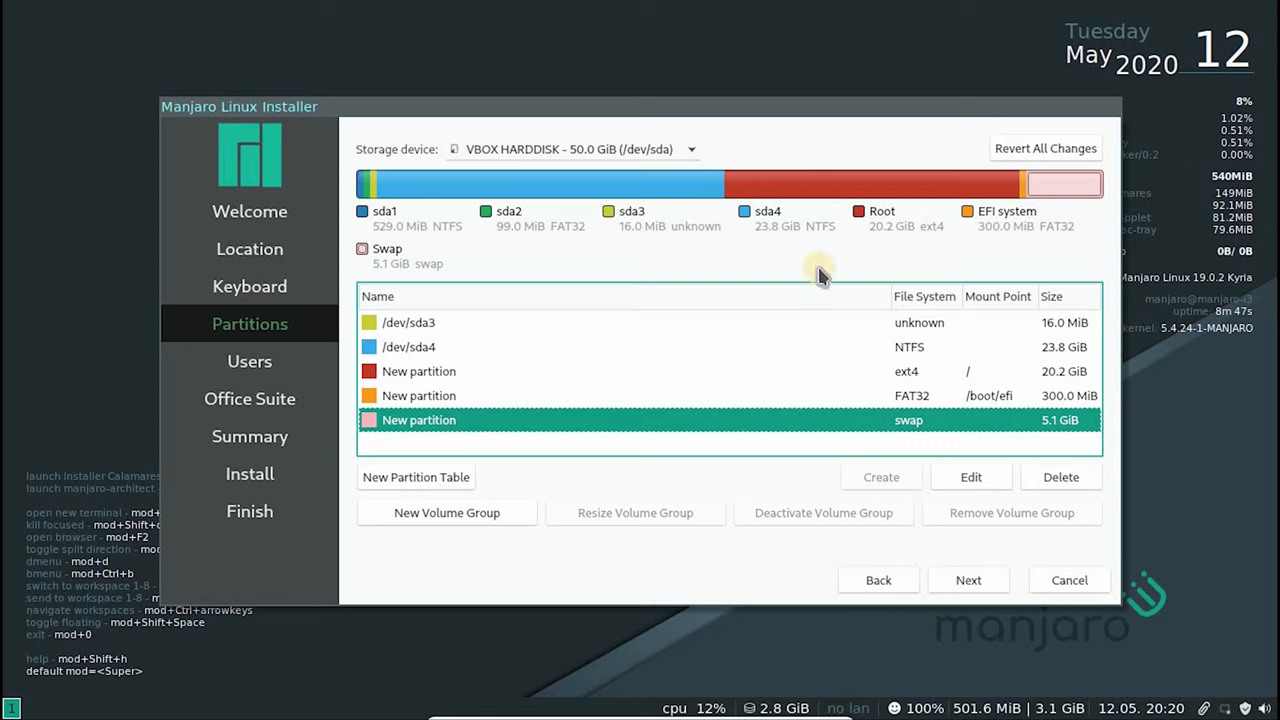
Edit the 20.2 GiB ext4 root partition so its mount point is /.
drag(640, 107, 652, 73)
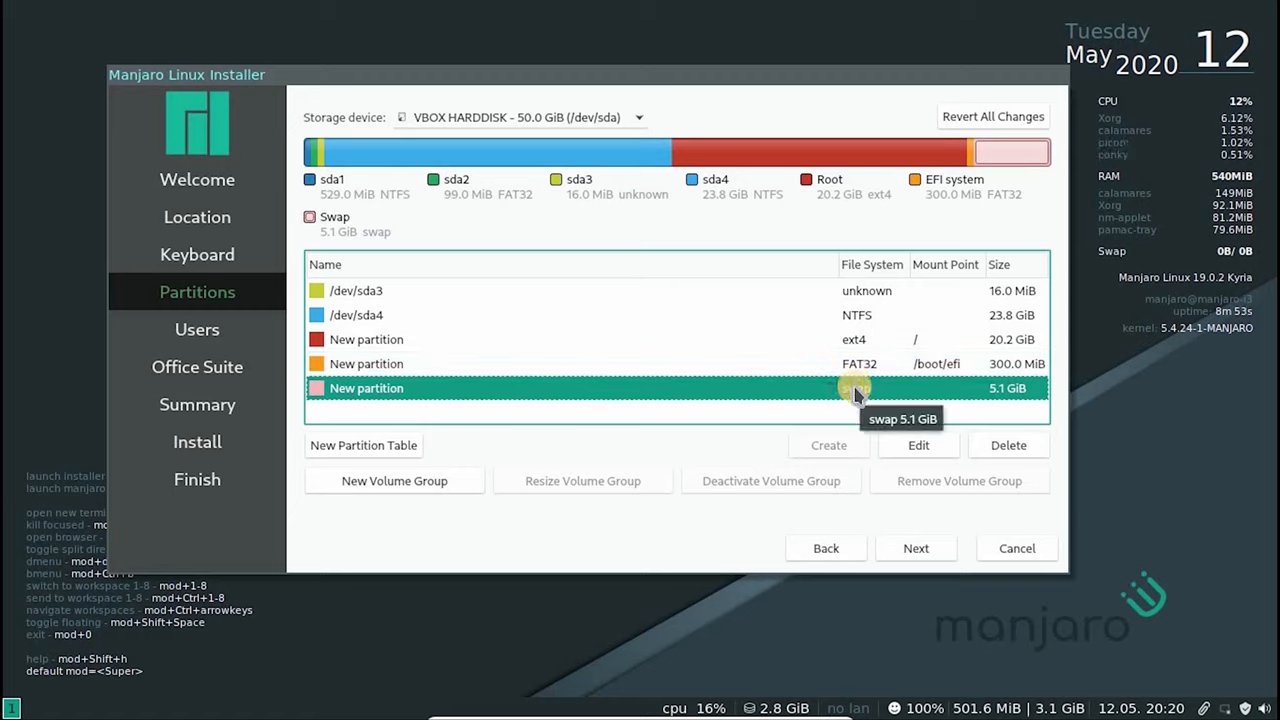
mouse_move(818, 395)
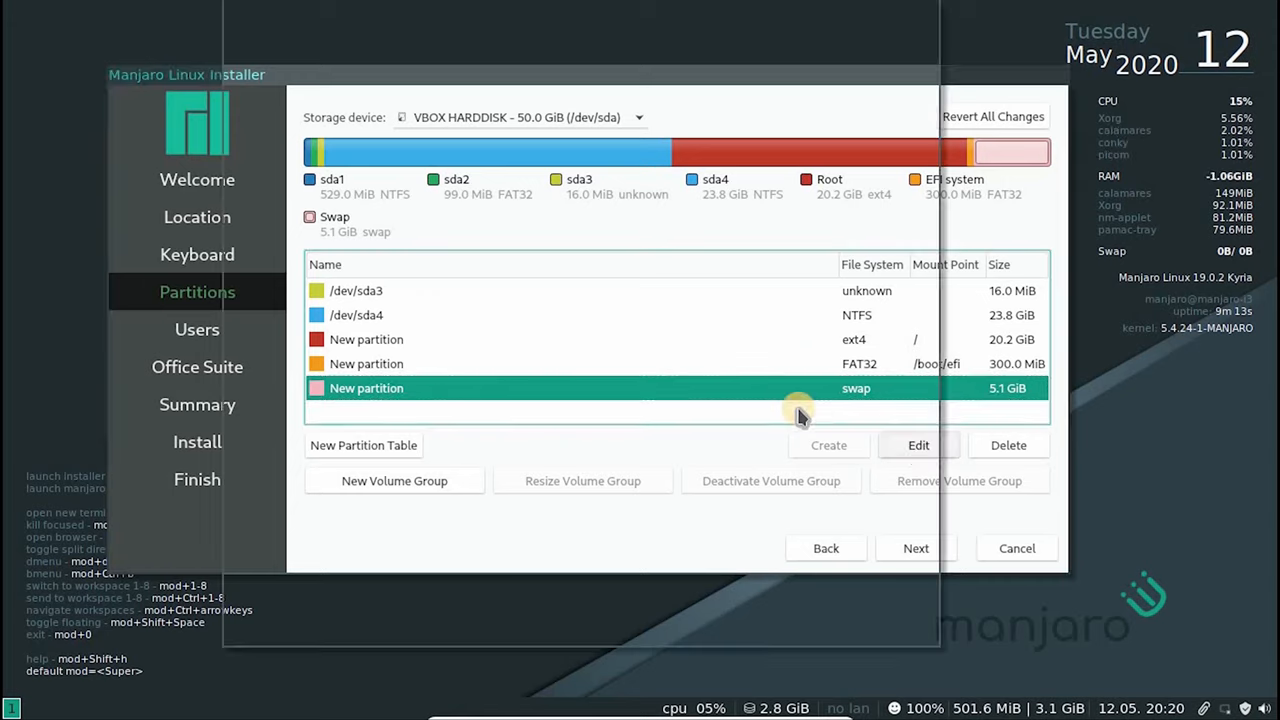
click(917, 445)
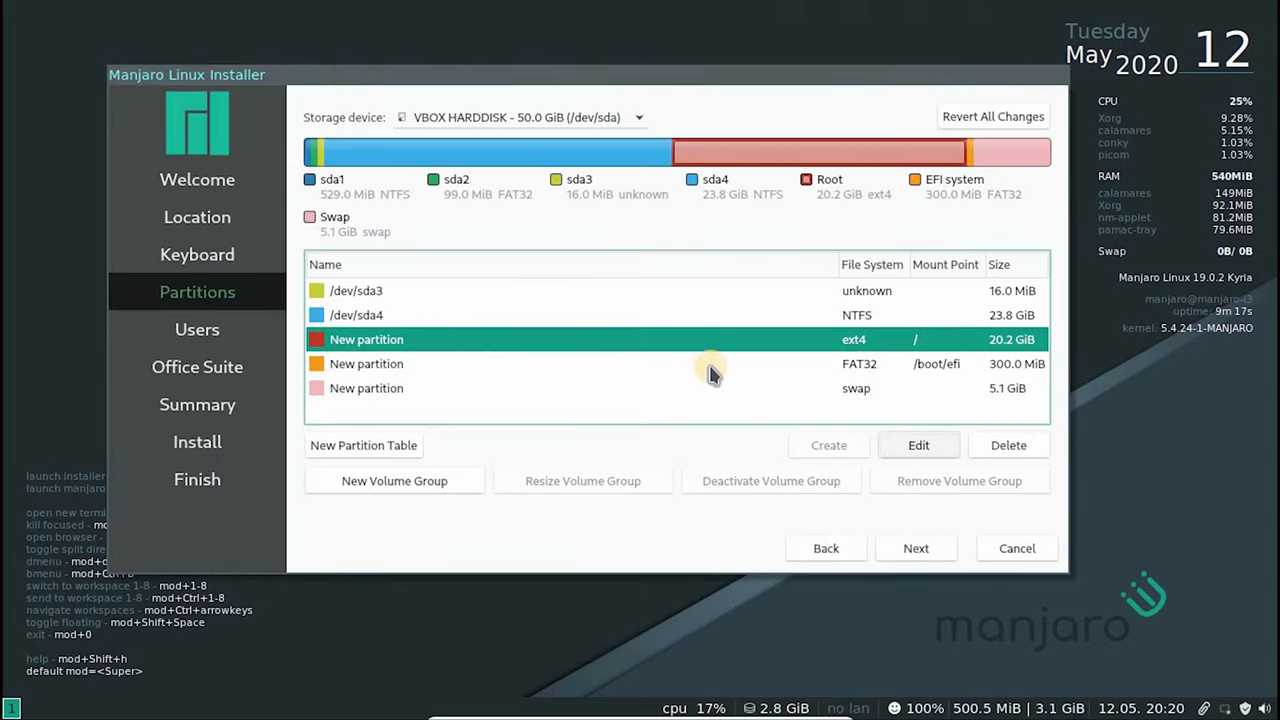
click(918, 445)
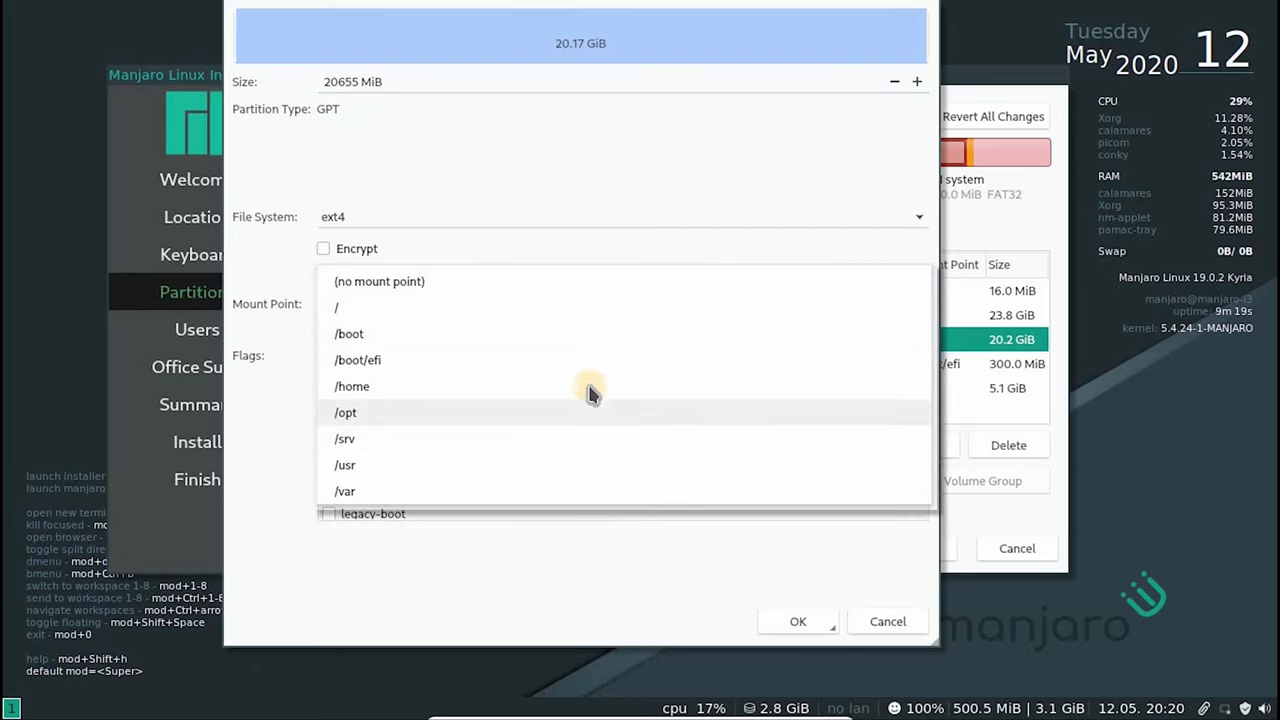
mouse_move(360, 440)
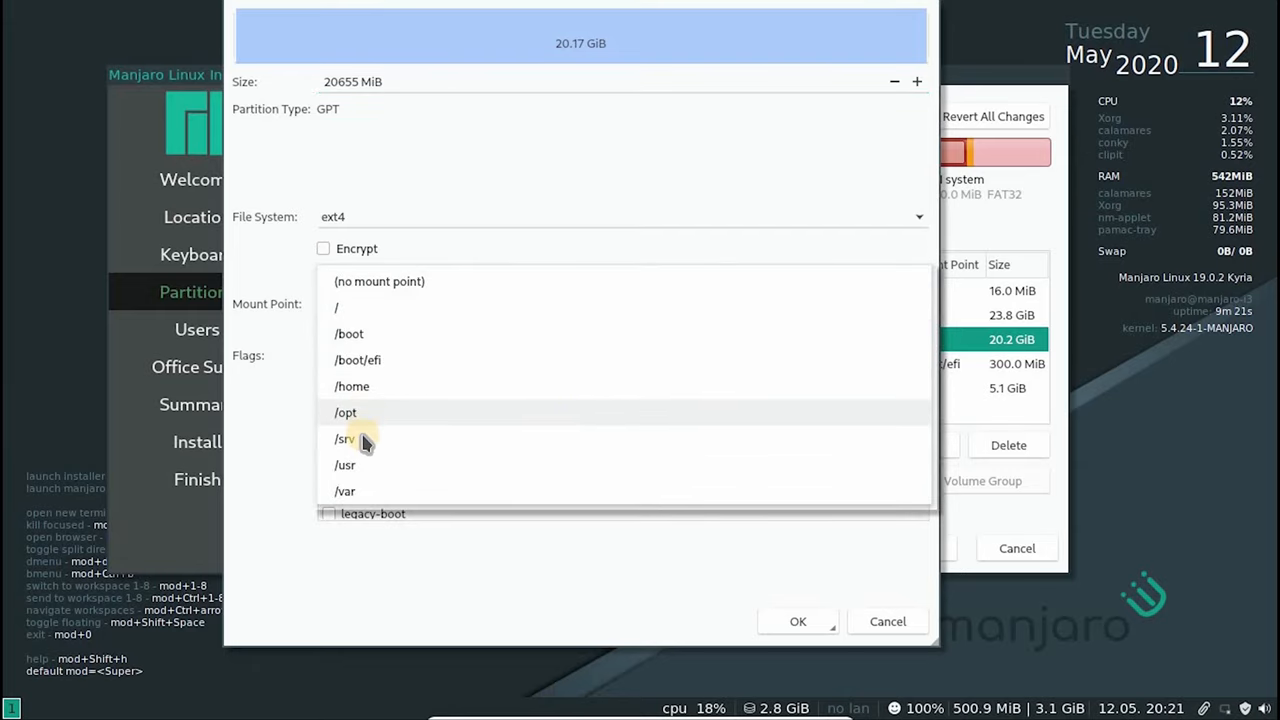
click(336, 306)
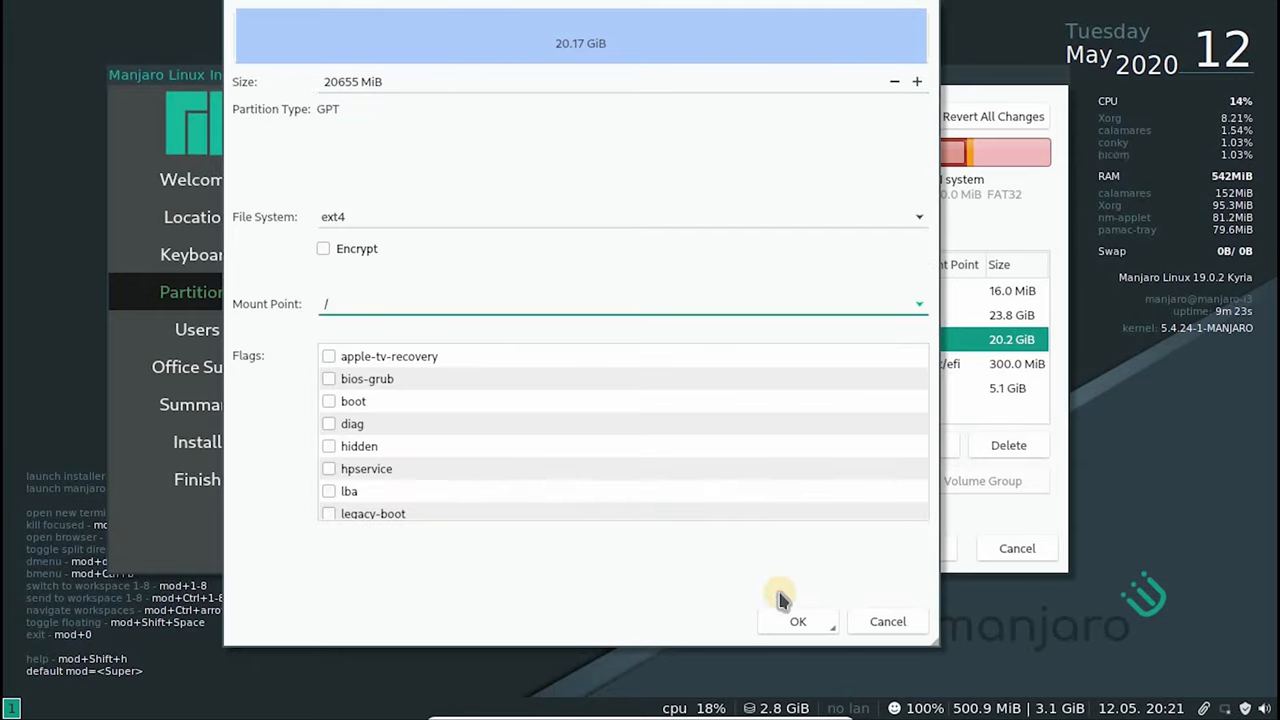
click(798, 621)
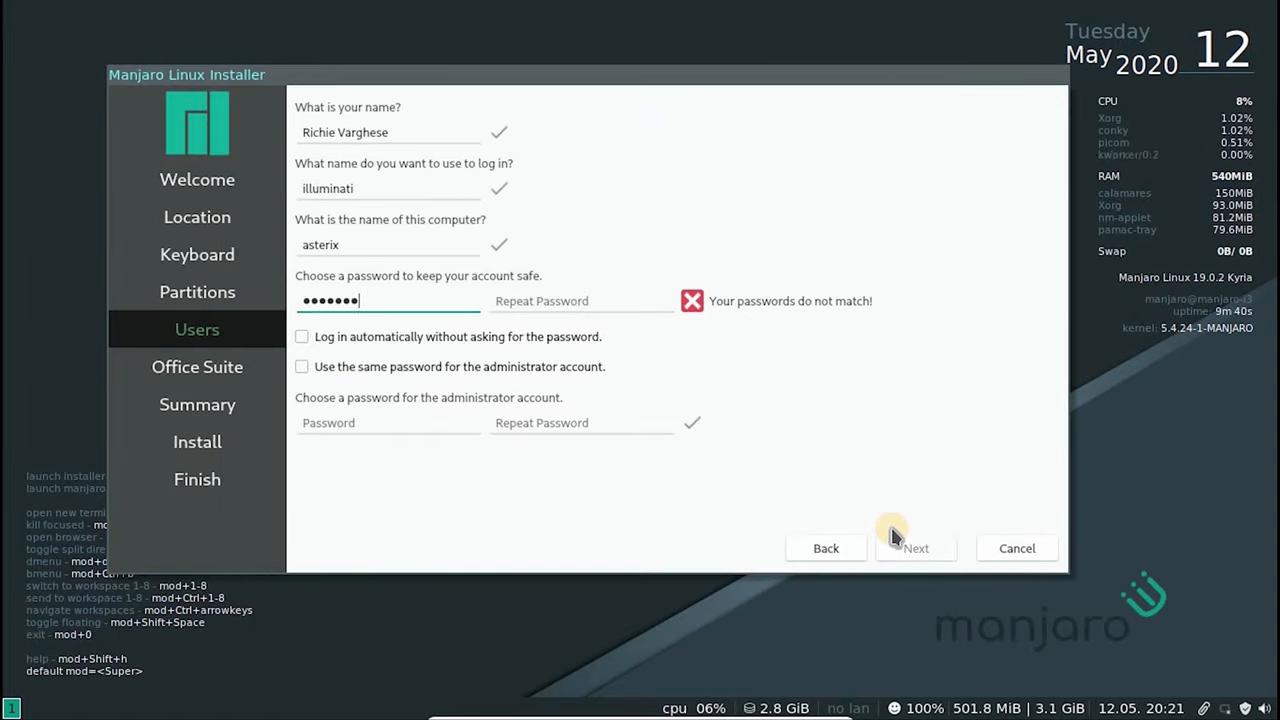
Confirm the password, reuse it for the administrator account, and continue to the Summary.
click(302, 336)
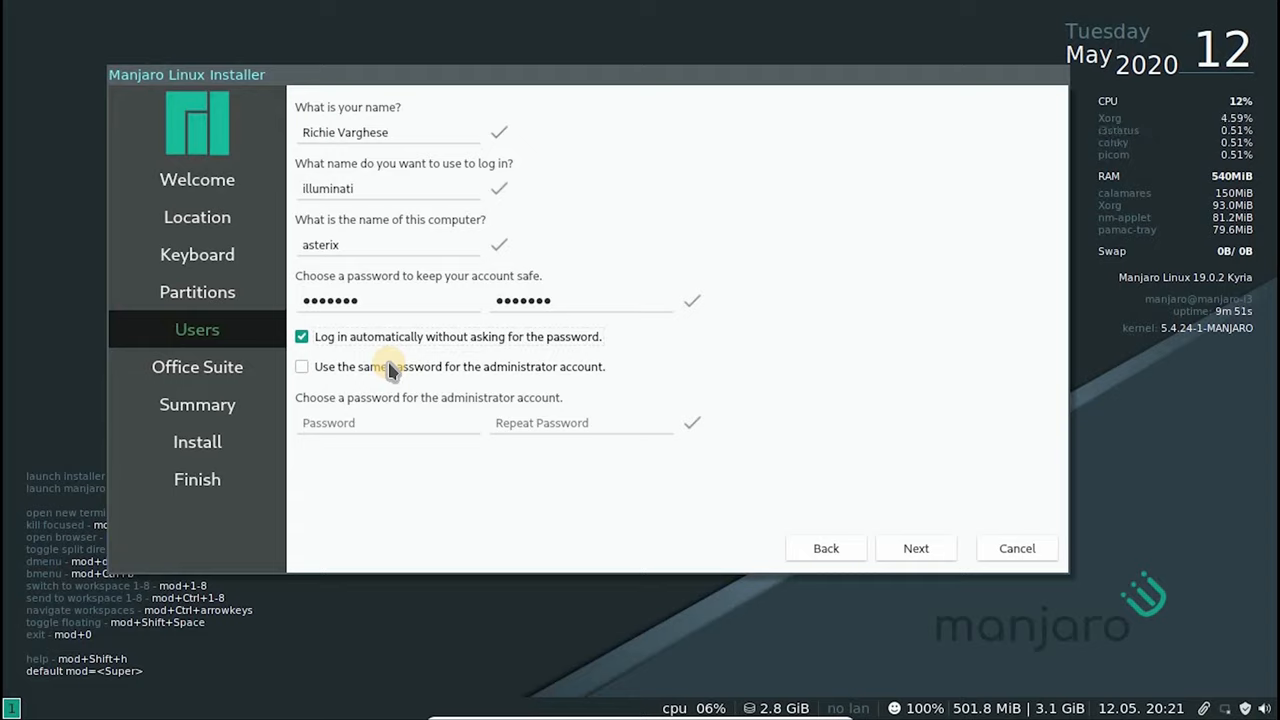
click(302, 366)
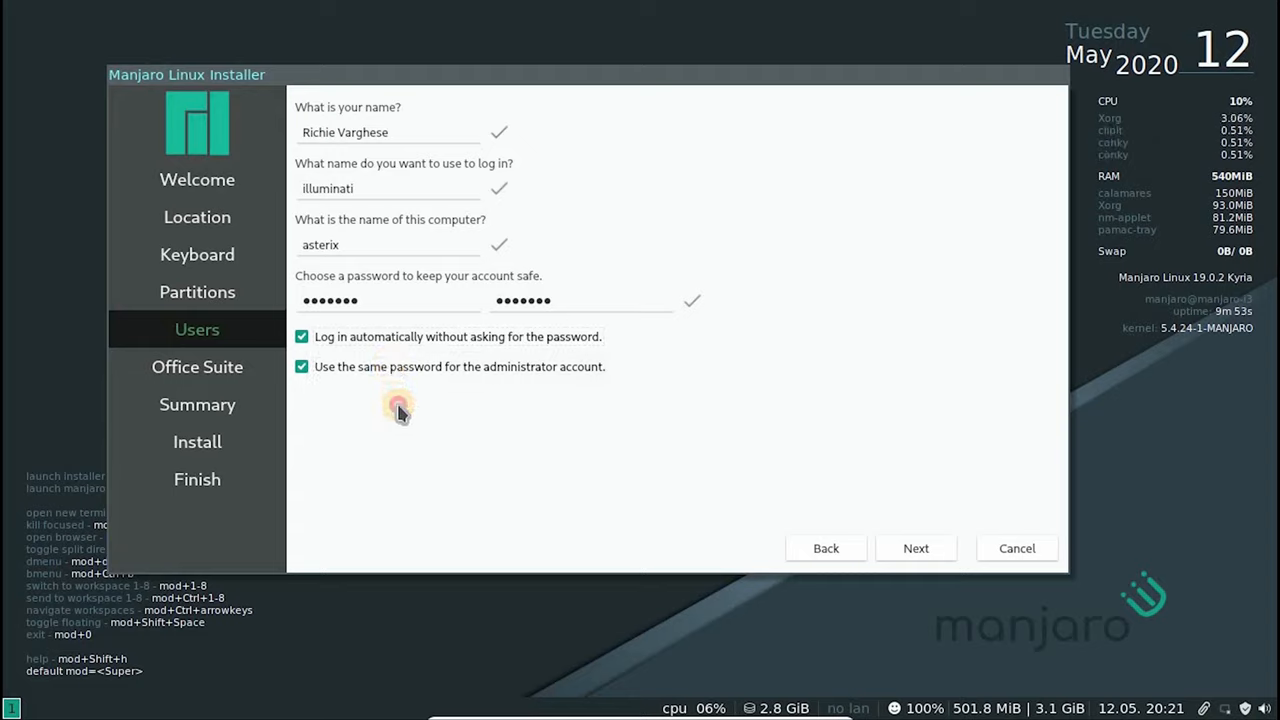
mouse_move(866, 538)
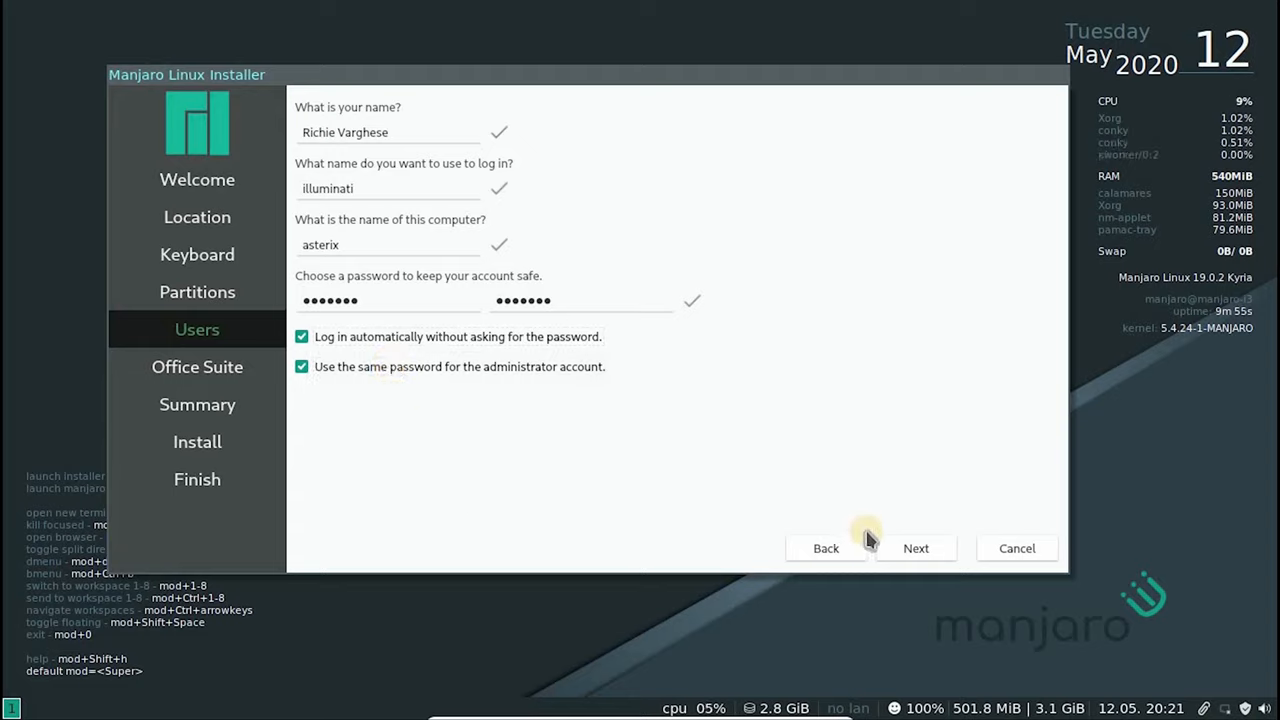
click(916, 548)
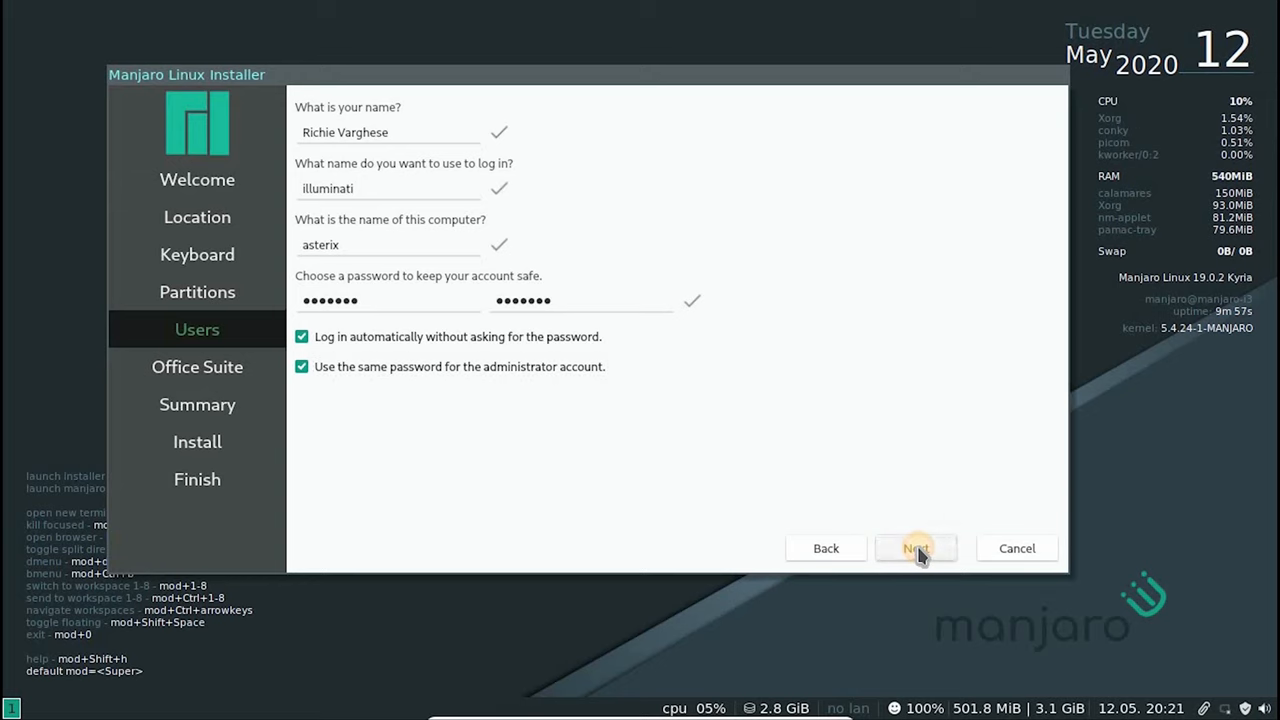
click(915, 548)
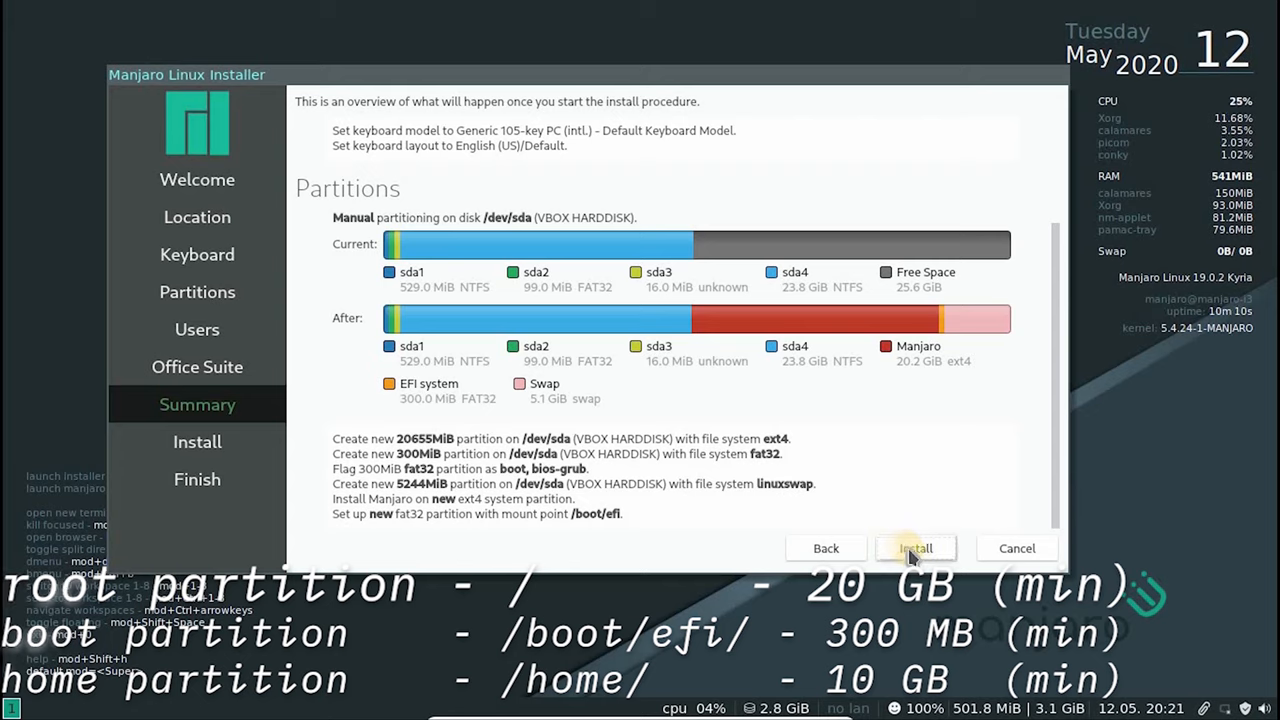
mouse_move(550, 320)
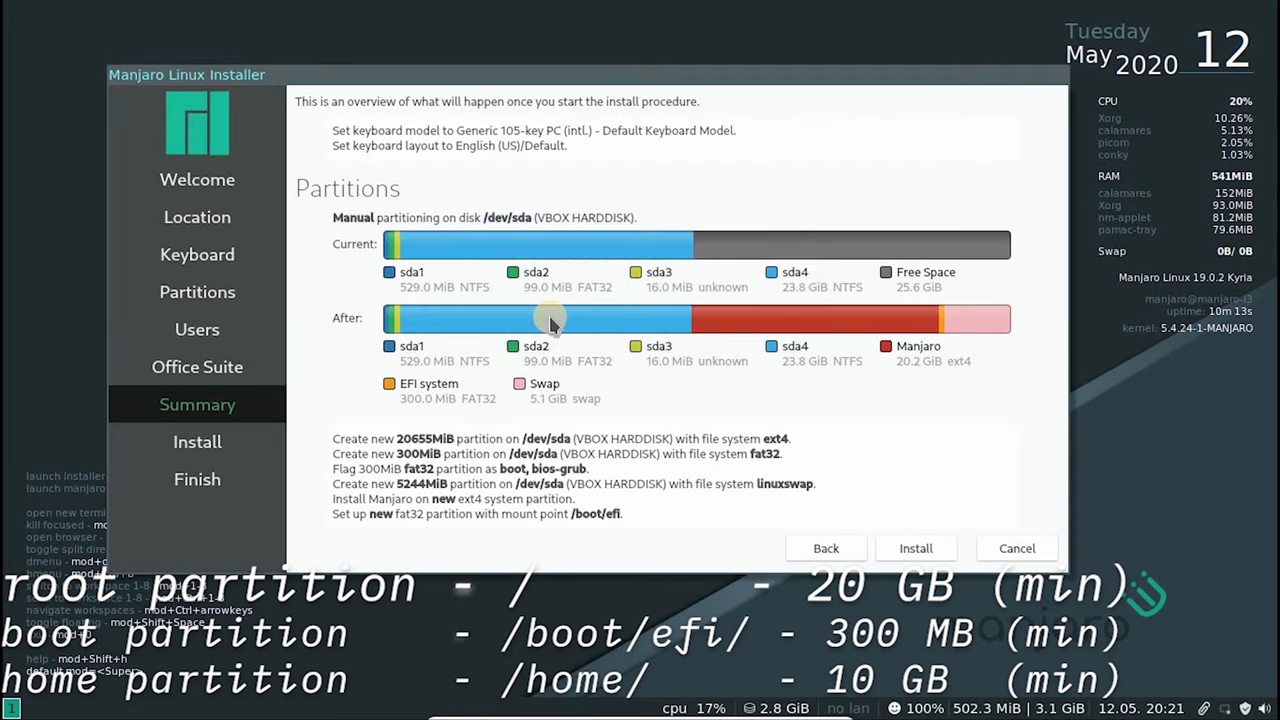
Start the installation with the reviewed plan of ext4 root, EFI and swap beside Windows.
click(915, 548)
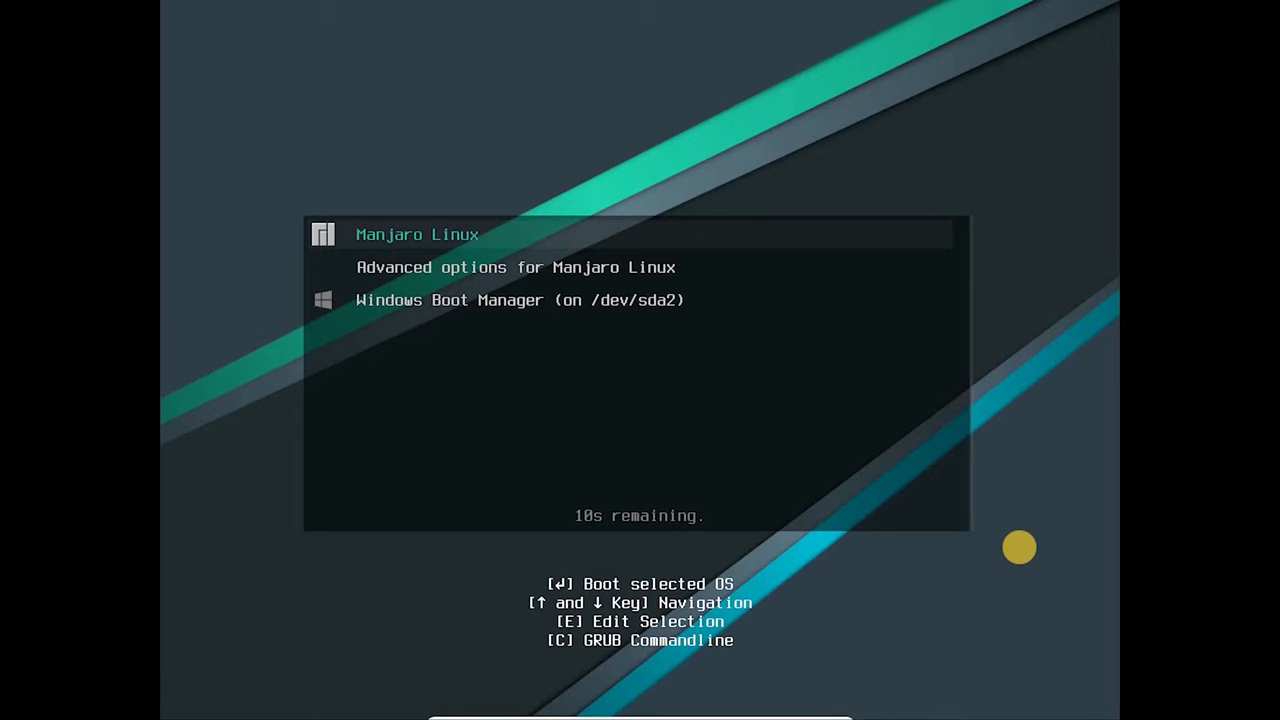
Check both GRUB entries, boot Manjaro Linux, and enter sudo update-grub in a terminal.
key(Down)
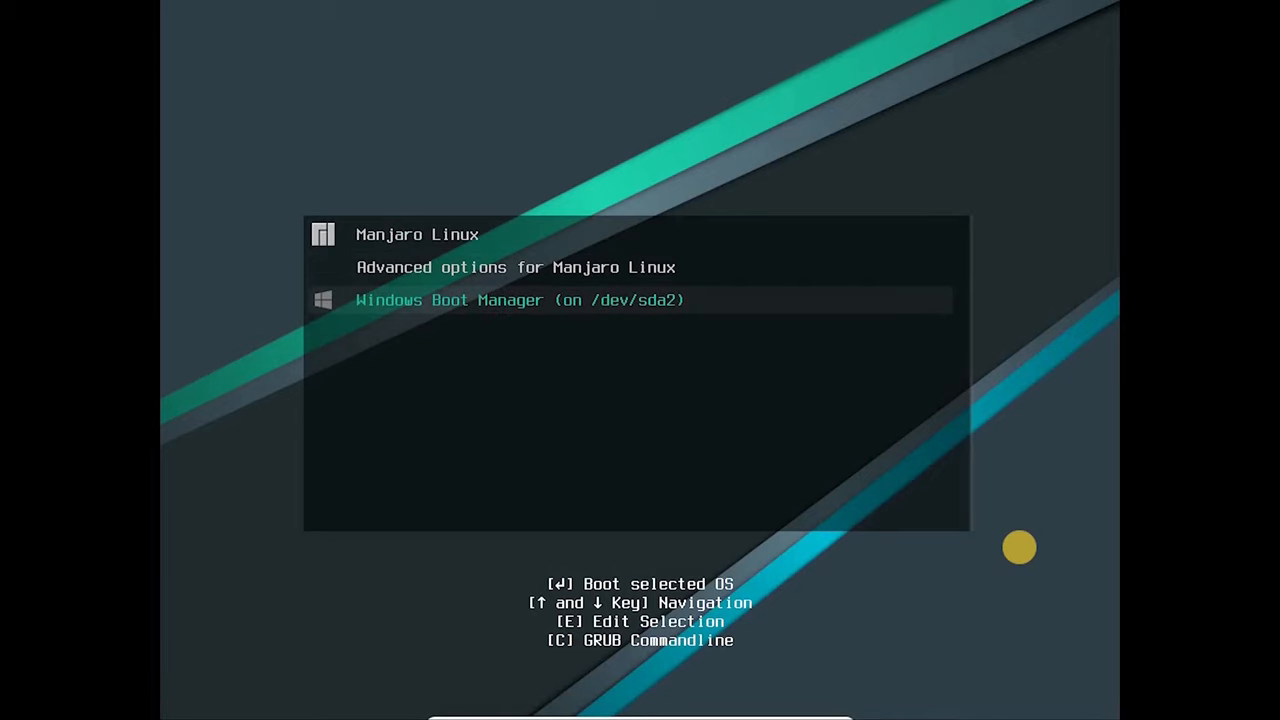
key(Up)
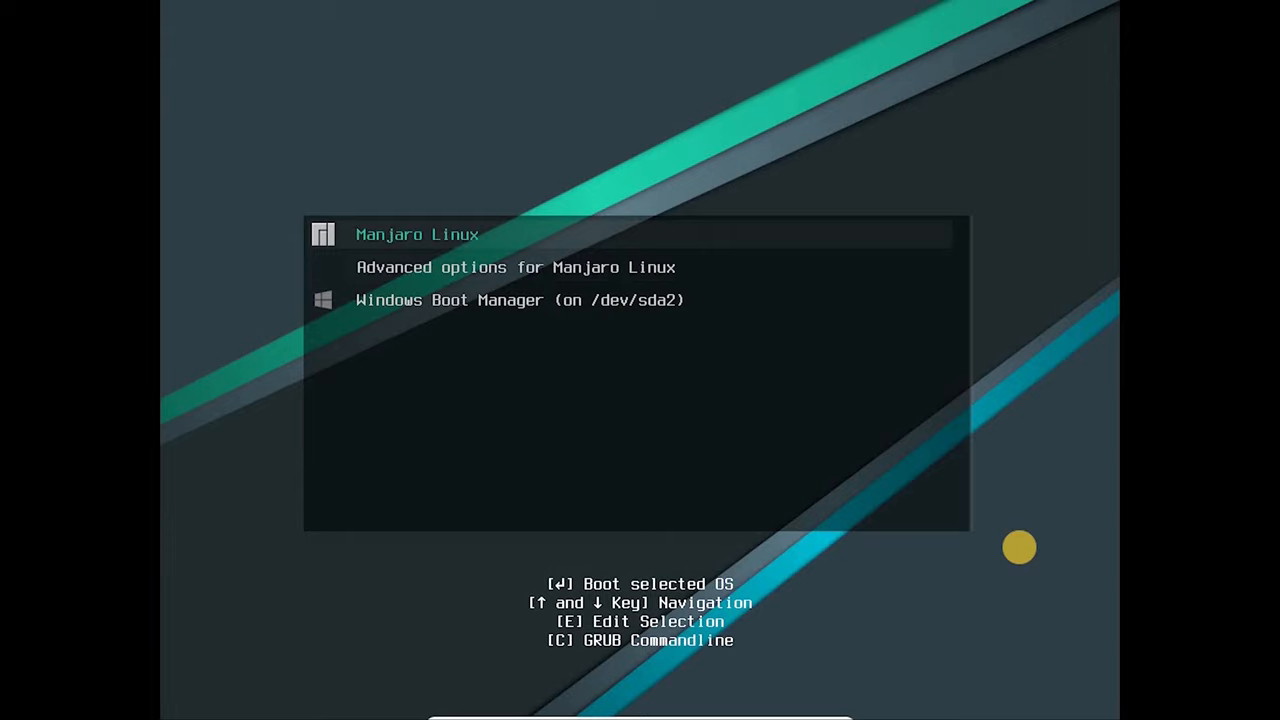
key(Return)
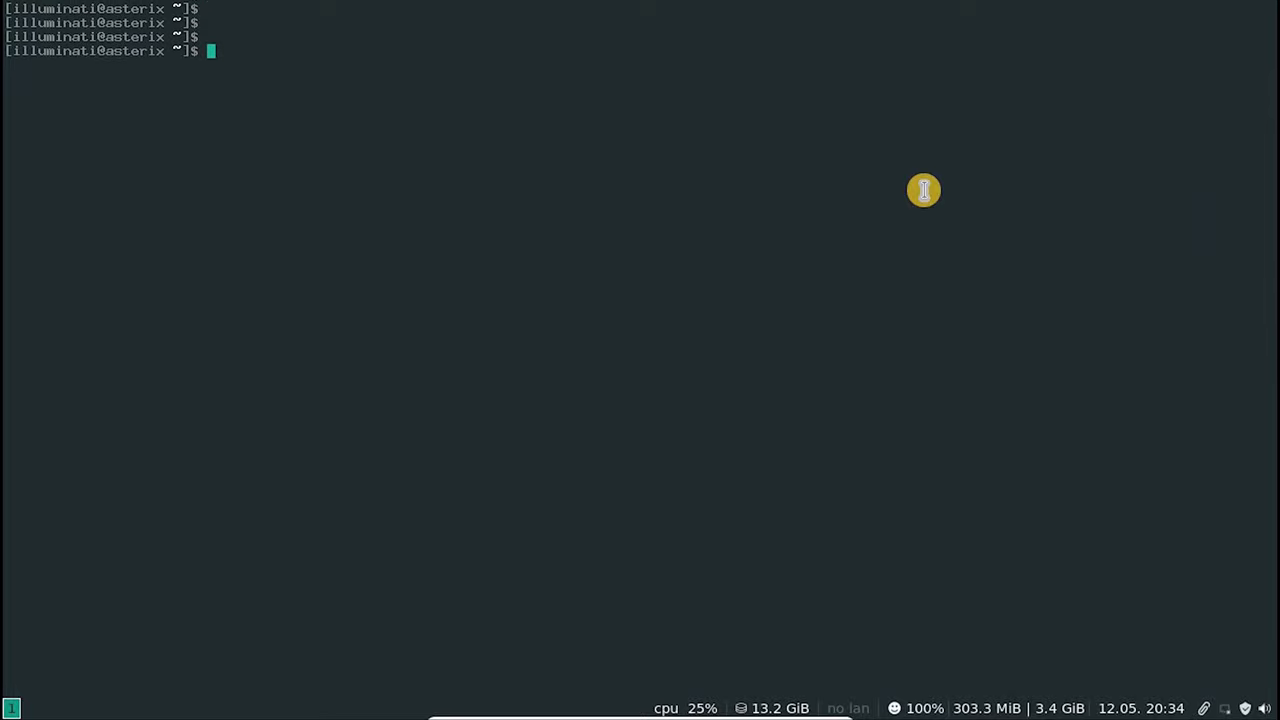
text(sudo update-grub)
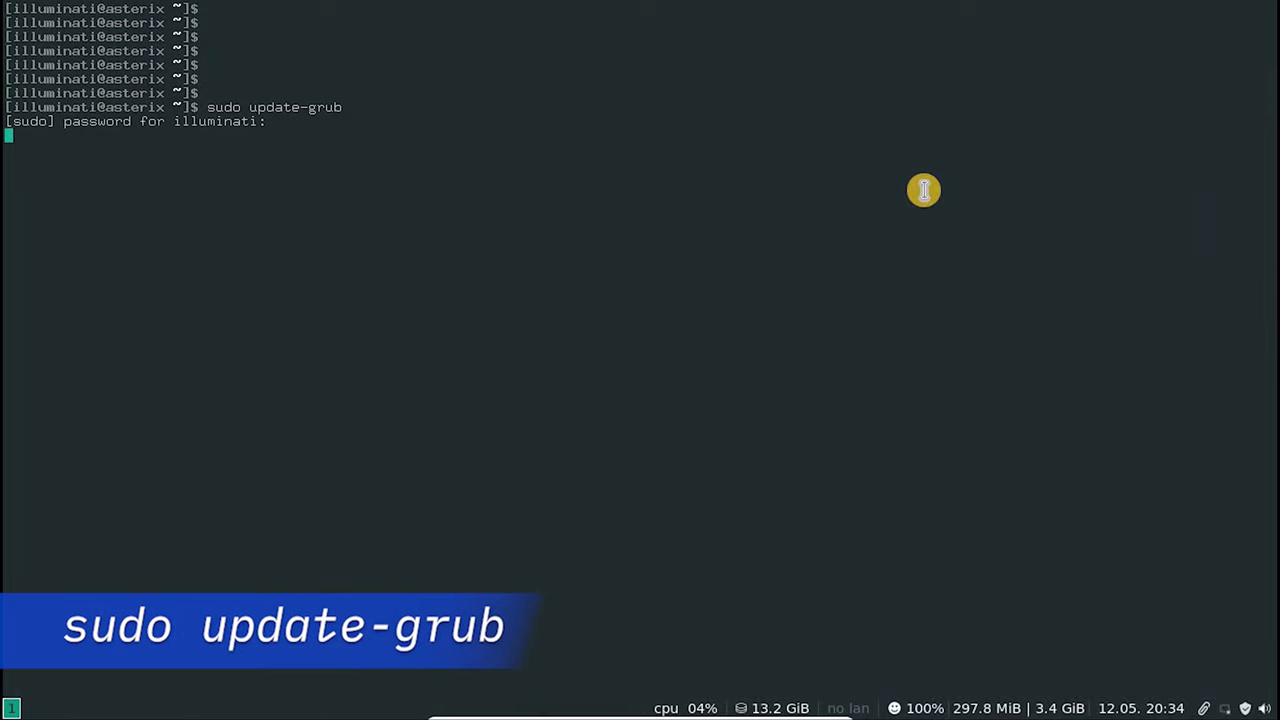